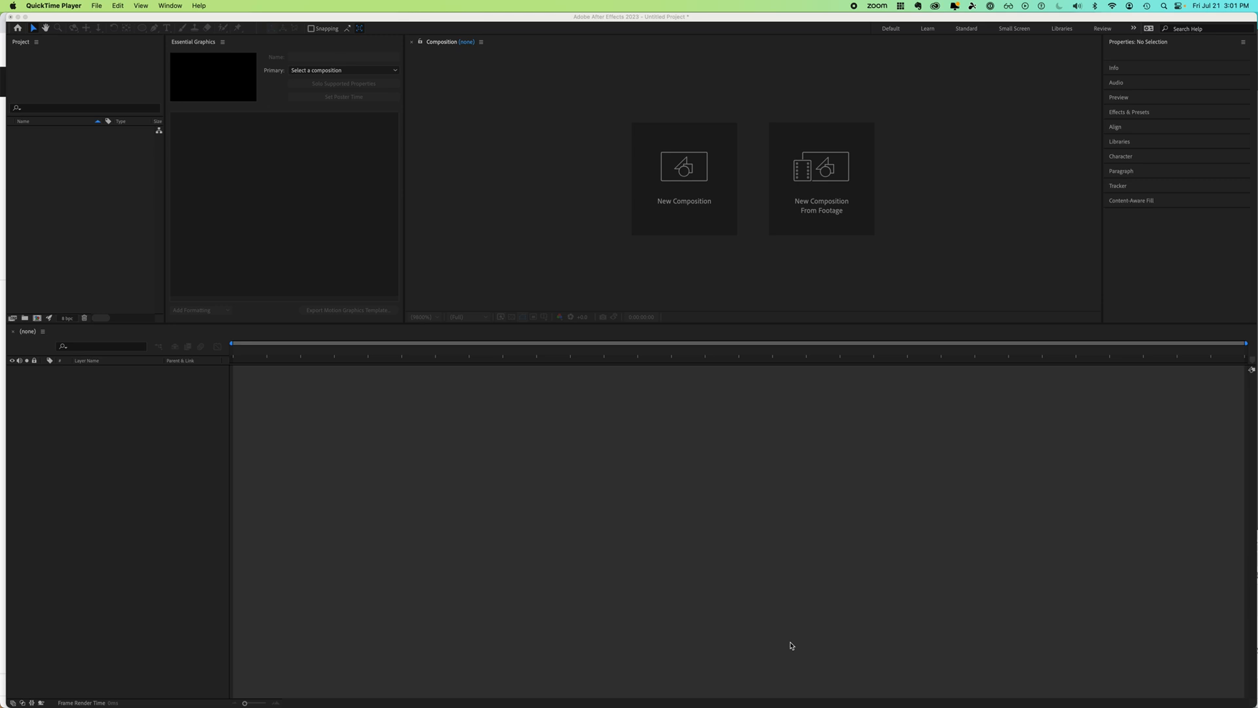
# Step: Create Comp 1 with the DVCPRO HD 1080 preset and light grey background
pyautogui.click(46, 6)
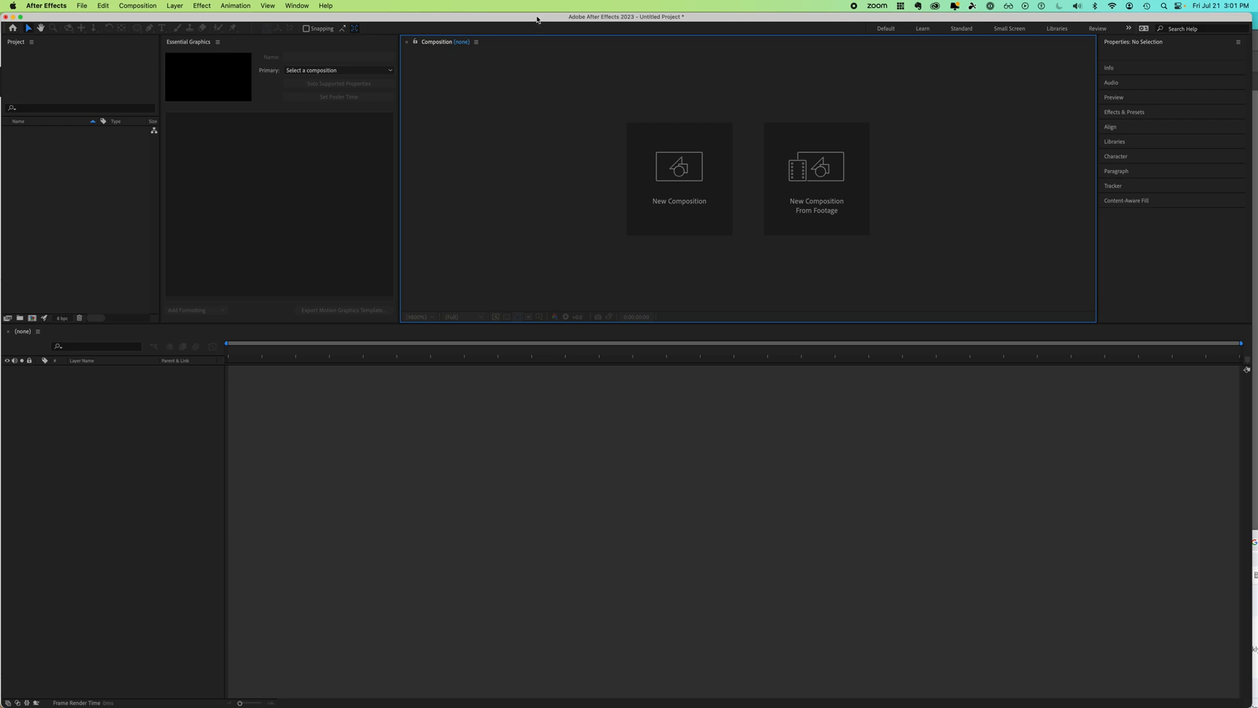
pyautogui.click(678, 177)
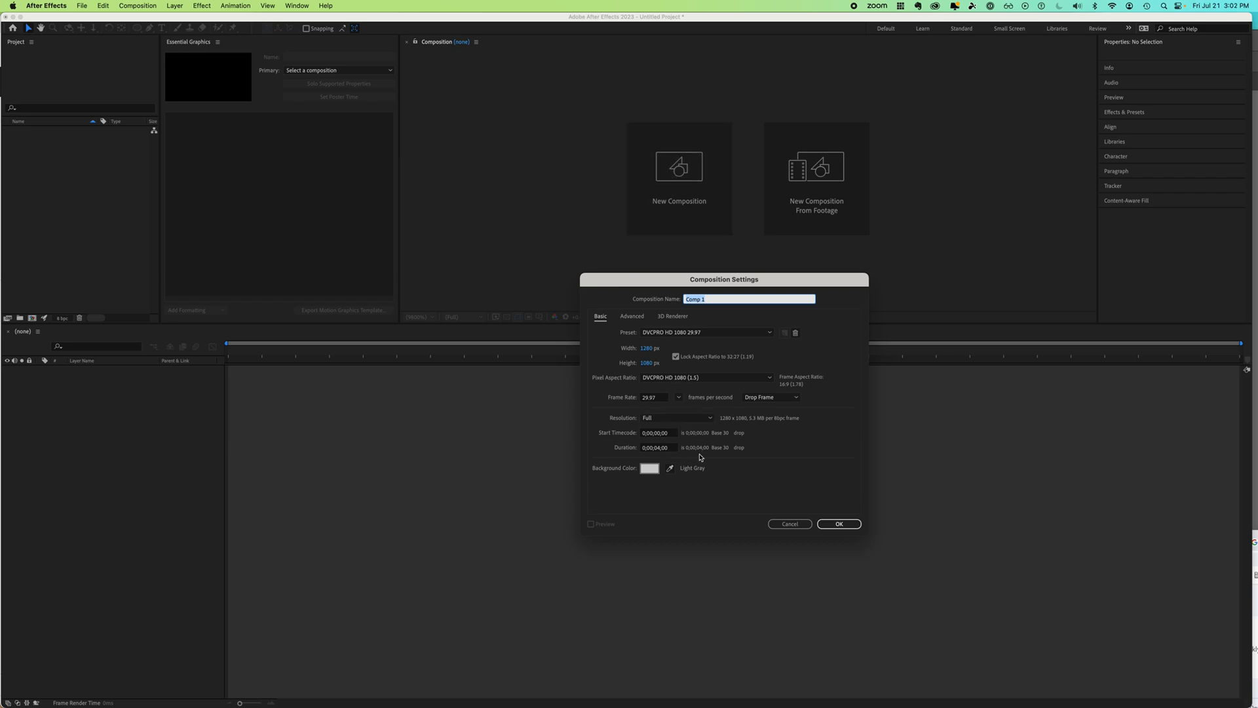
pyautogui.click(839, 524)
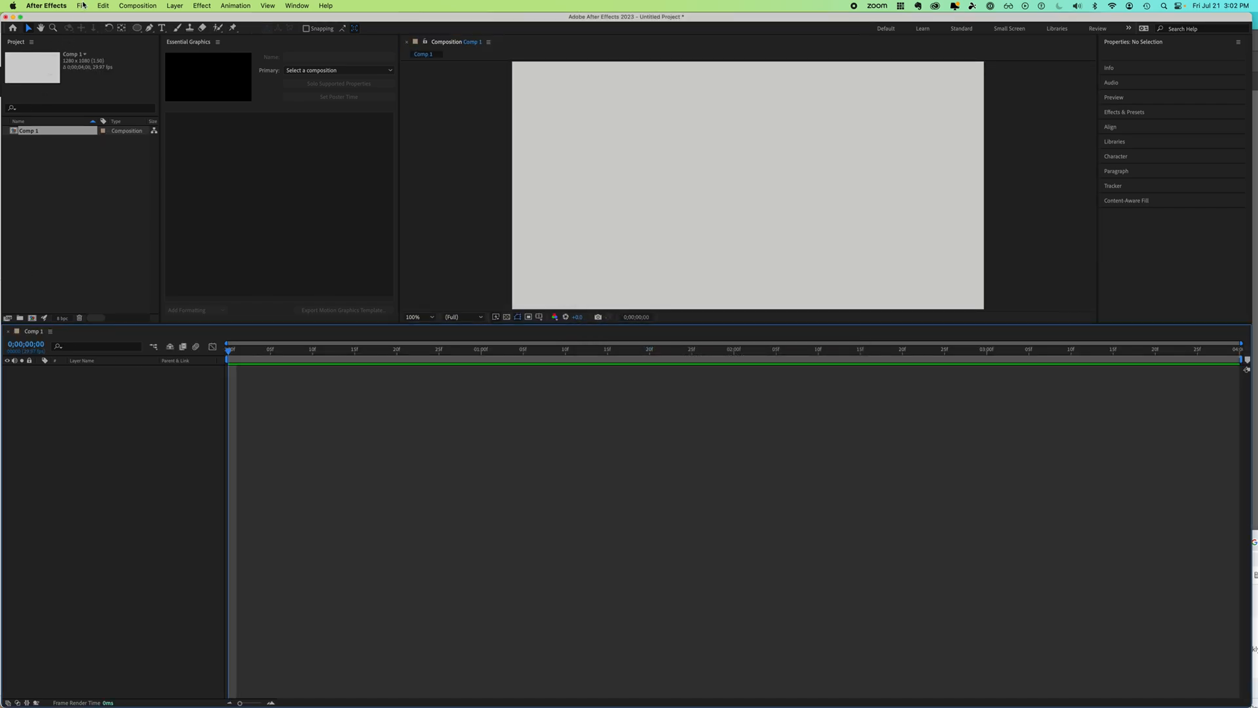
# Step: Import arrow.ai into the project as merged-layer vector footage
pyautogui.click(81, 6)
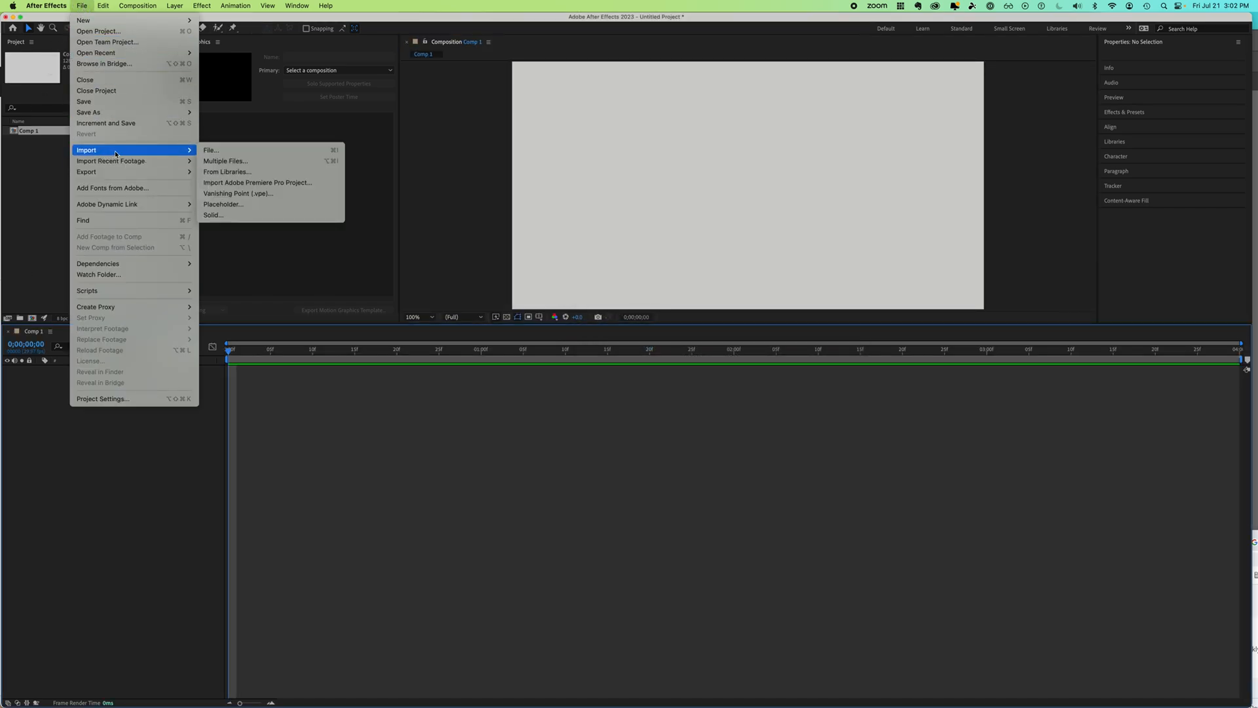
pyautogui.click(211, 149)
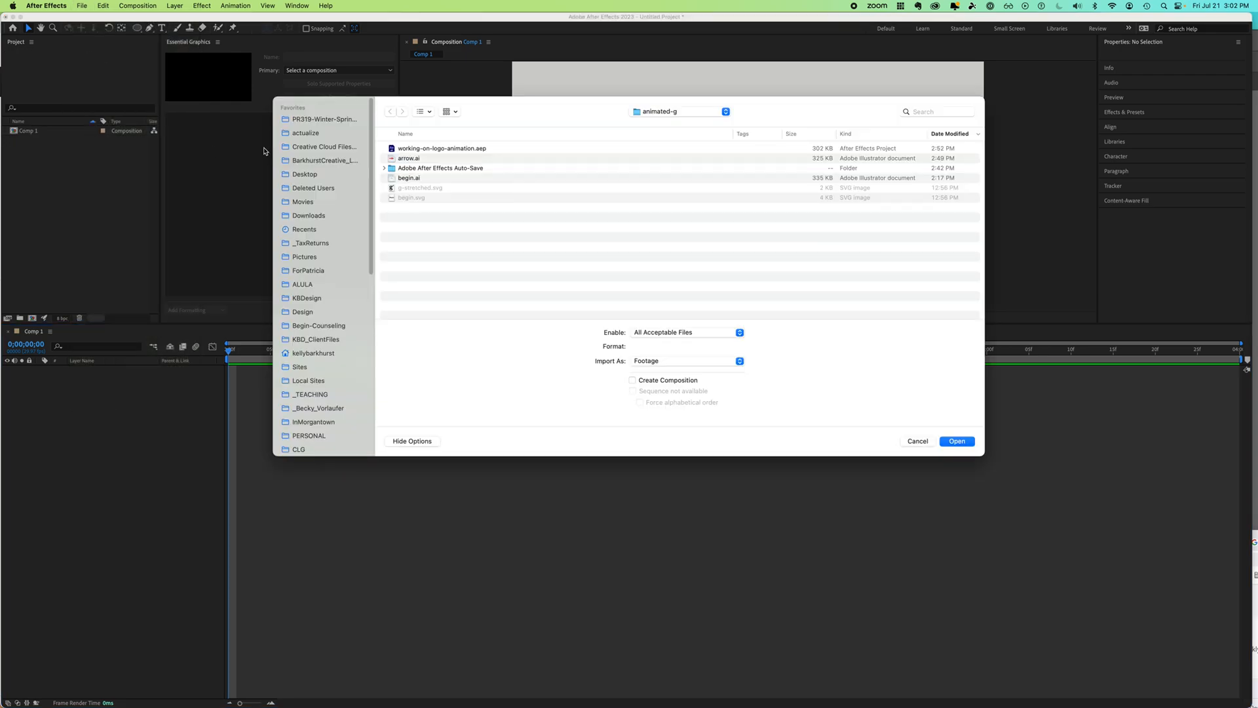
pyautogui.click(409, 157)
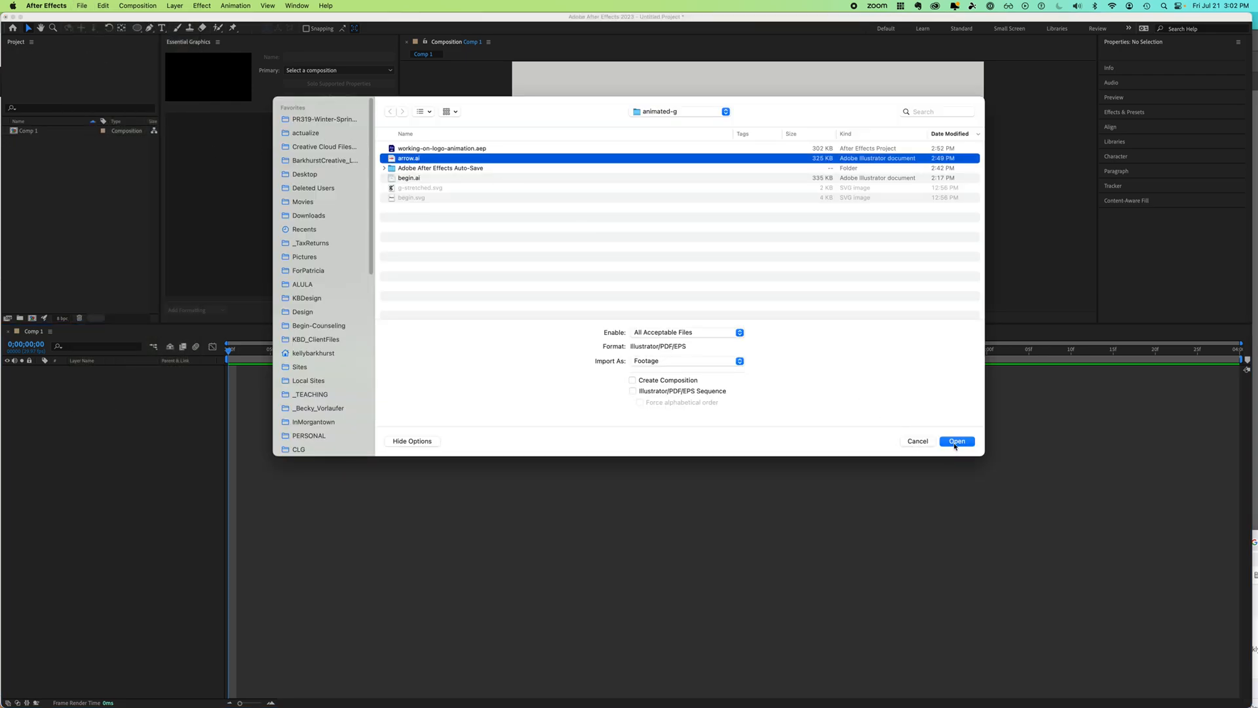
pyautogui.click(956, 441)
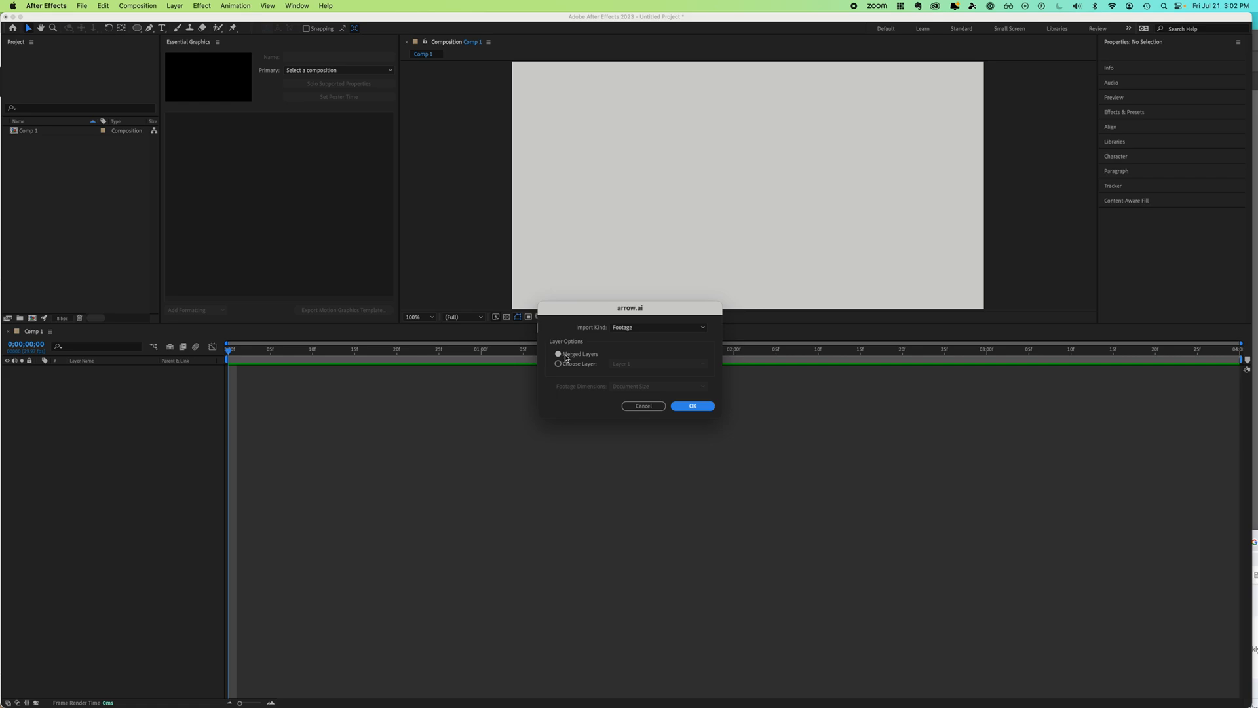
pyautogui.click(692, 406)
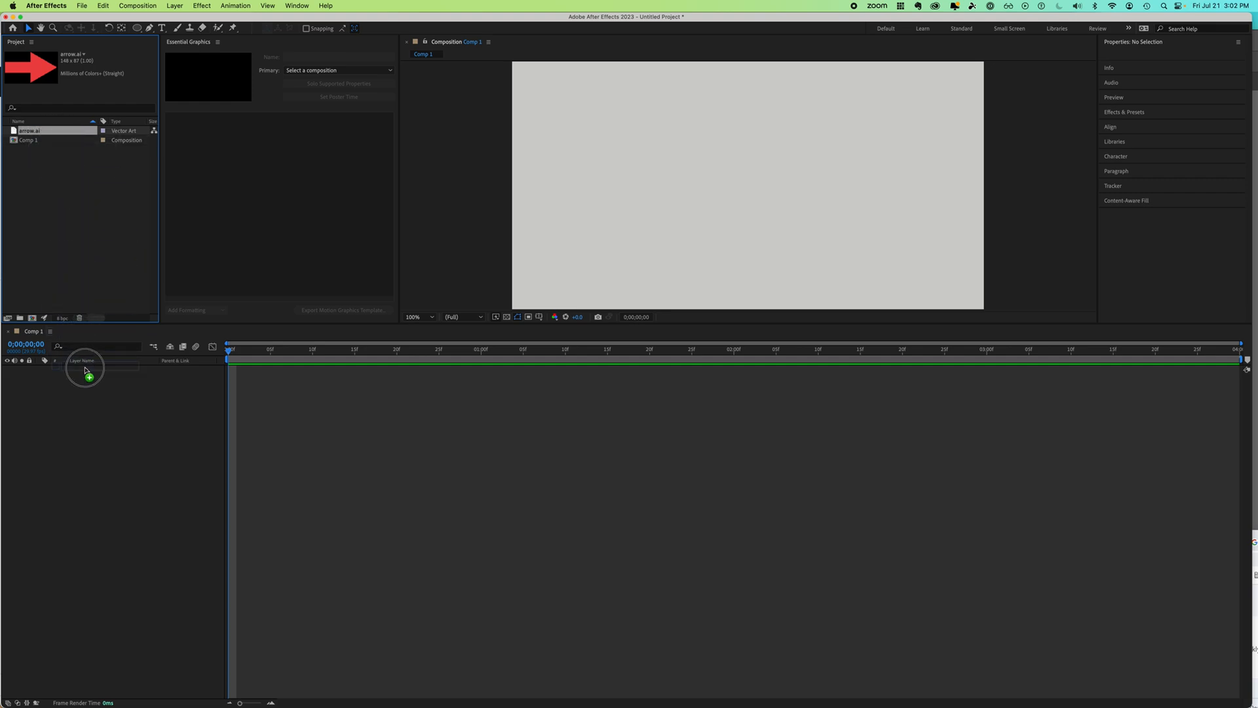
# Step: Drop the arrow.ai artwork into Comp 1 so the red arrow sits centred in frame
pyautogui.moveTo(32, 68); pyautogui.dragTo(86, 369)
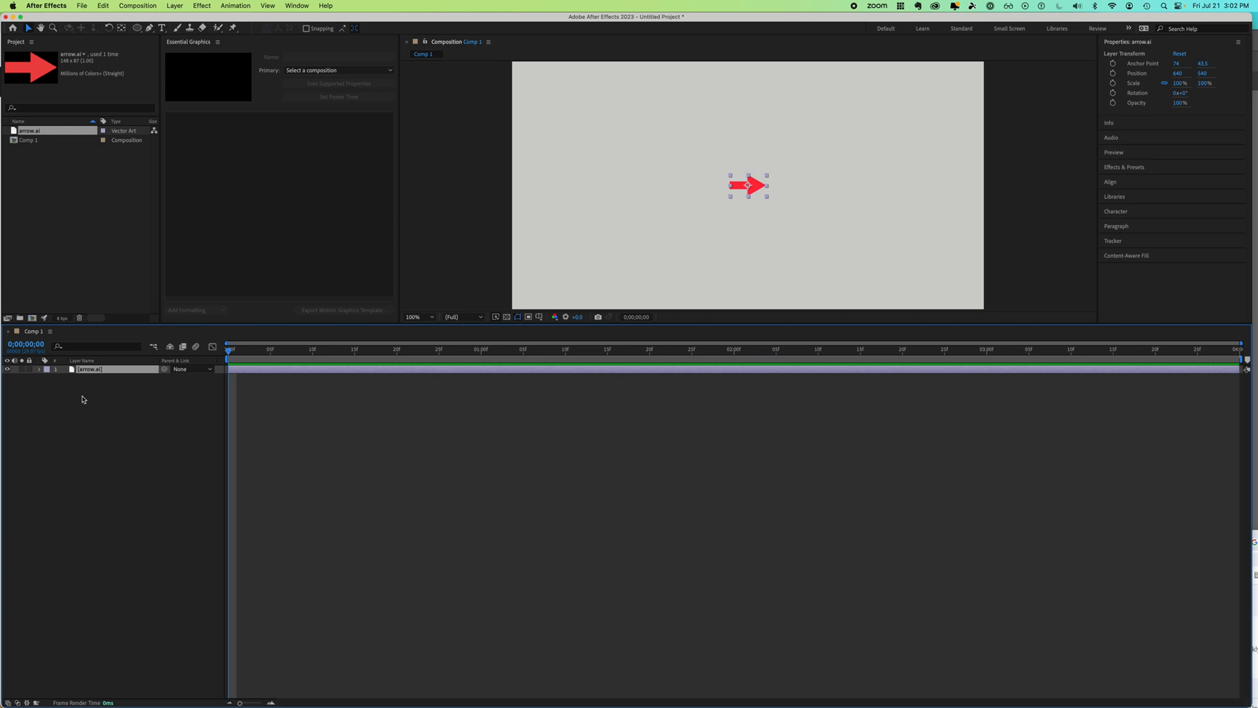
pyautogui.moveTo(753, 210)
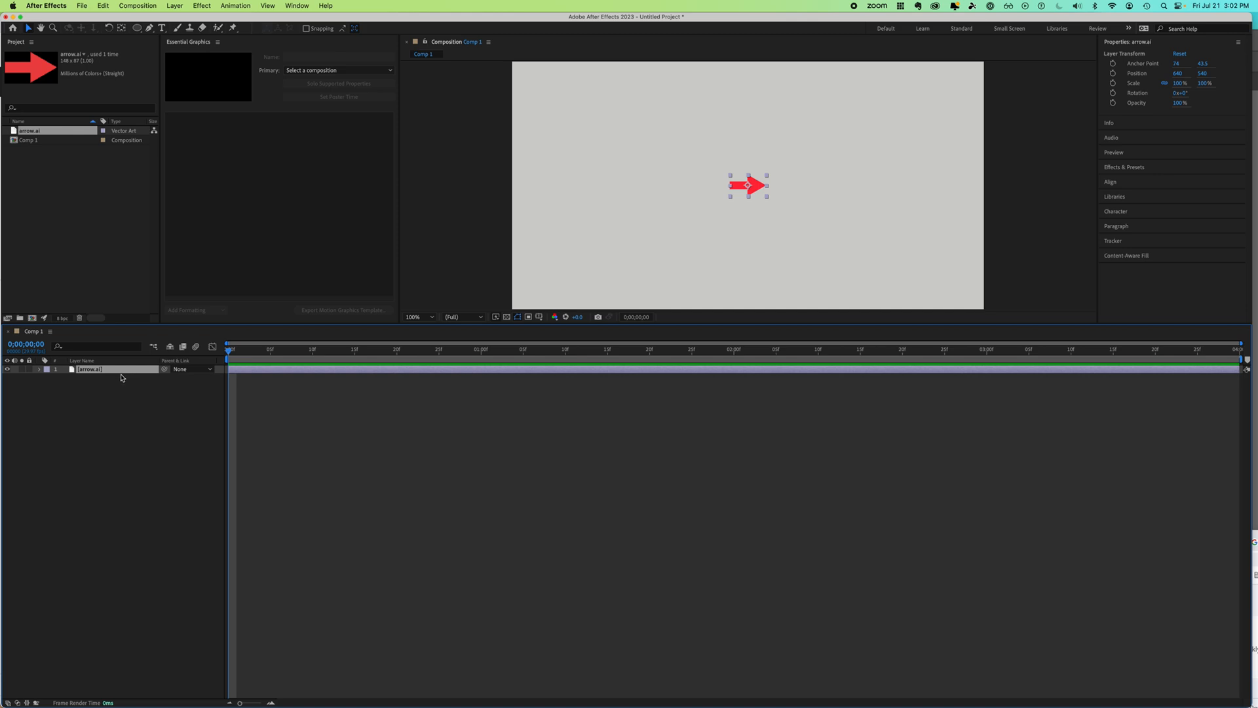
# Step: Convert the arrow.ai layer into an editable 'arrow Outlines' shape layer and select it
pyautogui.rightClick(121, 378)
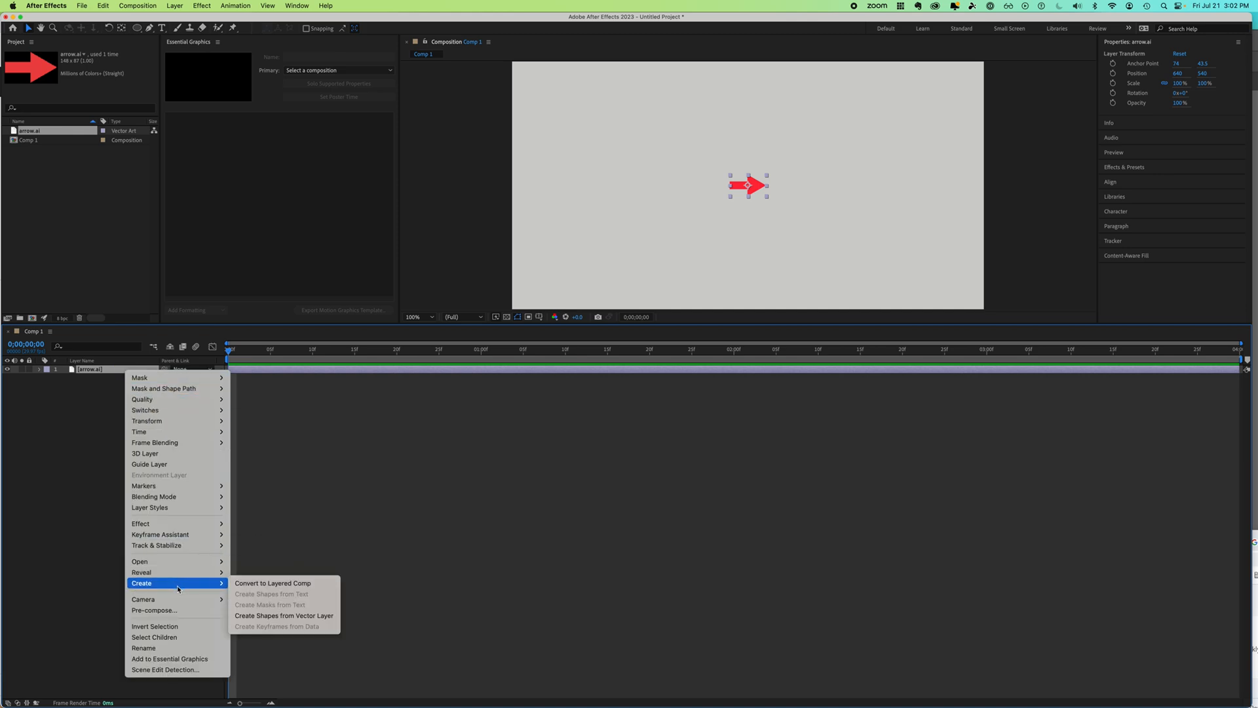
pyautogui.click(283, 616)
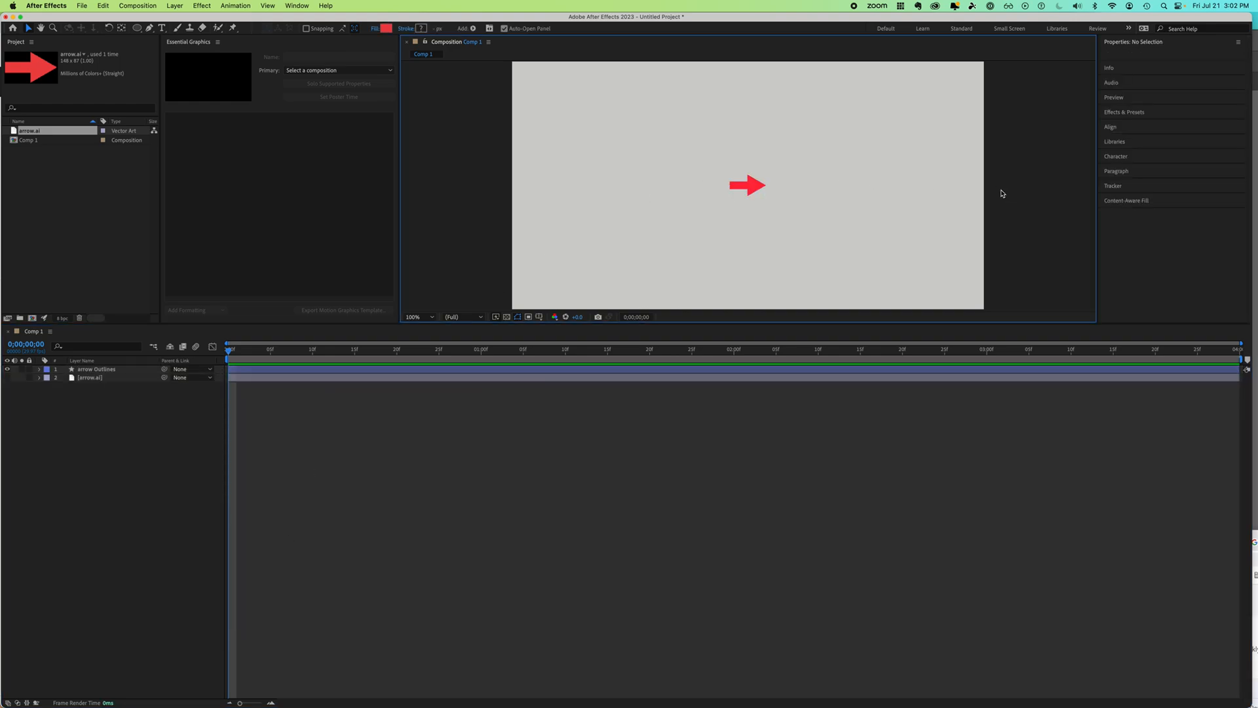
pyautogui.click(96, 369)
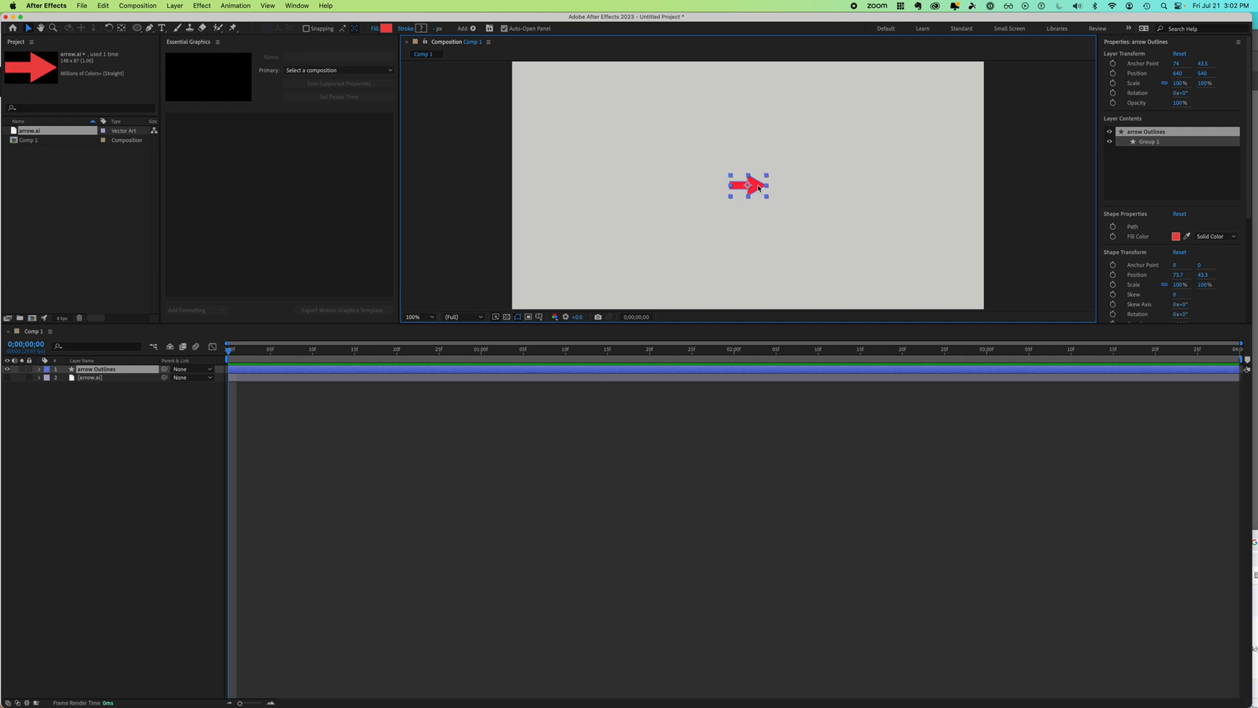
# Step: Move the red arrow from the centre to the left edge of the frame
pyautogui.moveTo(745, 184); pyautogui.dragTo(553, 188)
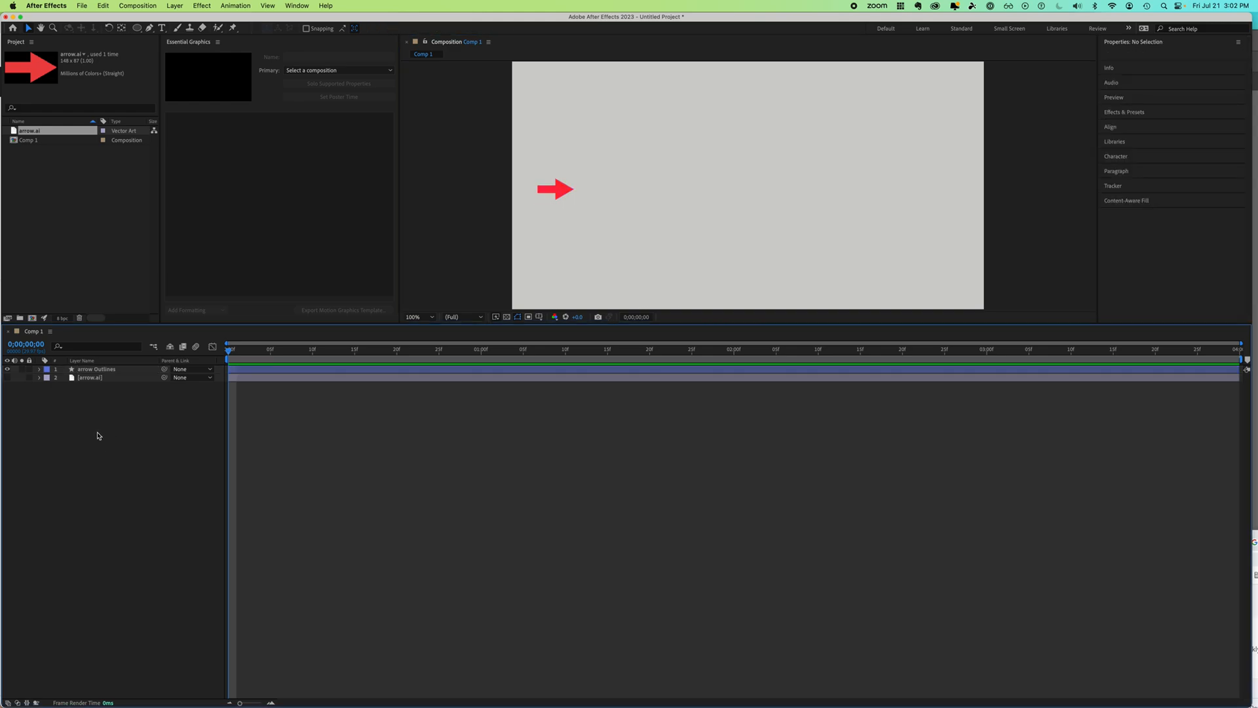
pyautogui.moveTo(84, 423)
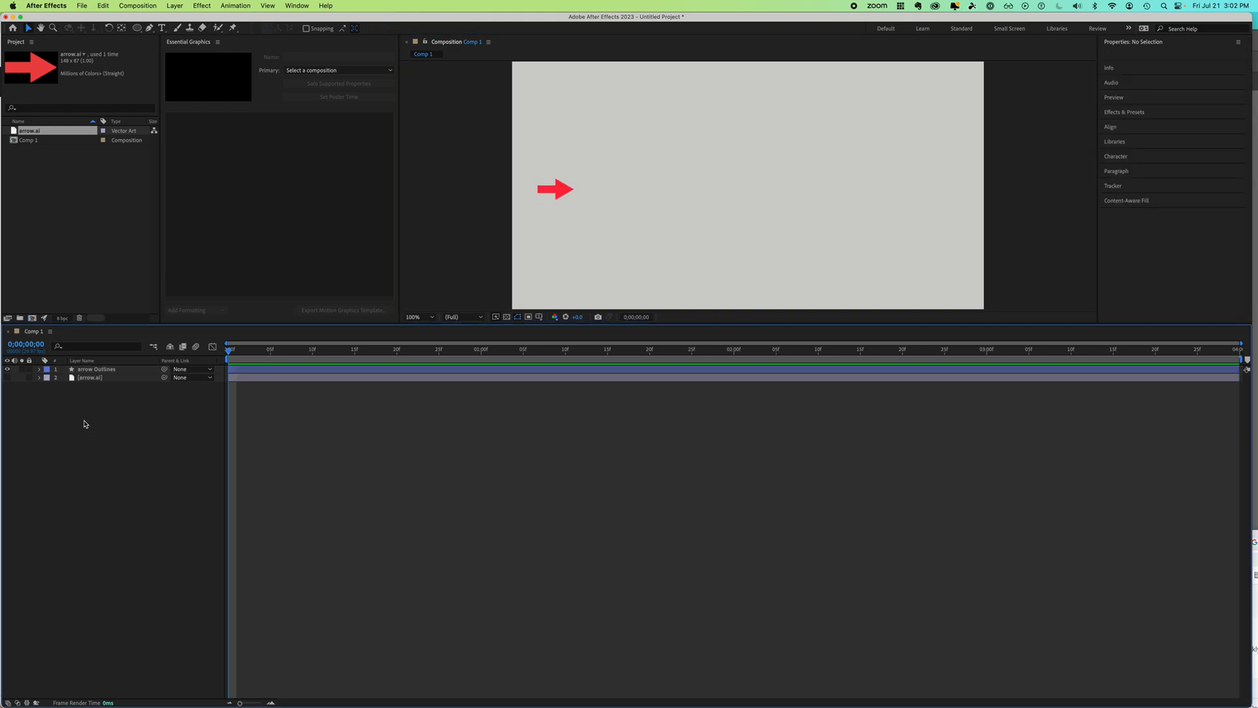
pyautogui.moveTo(148, 28)
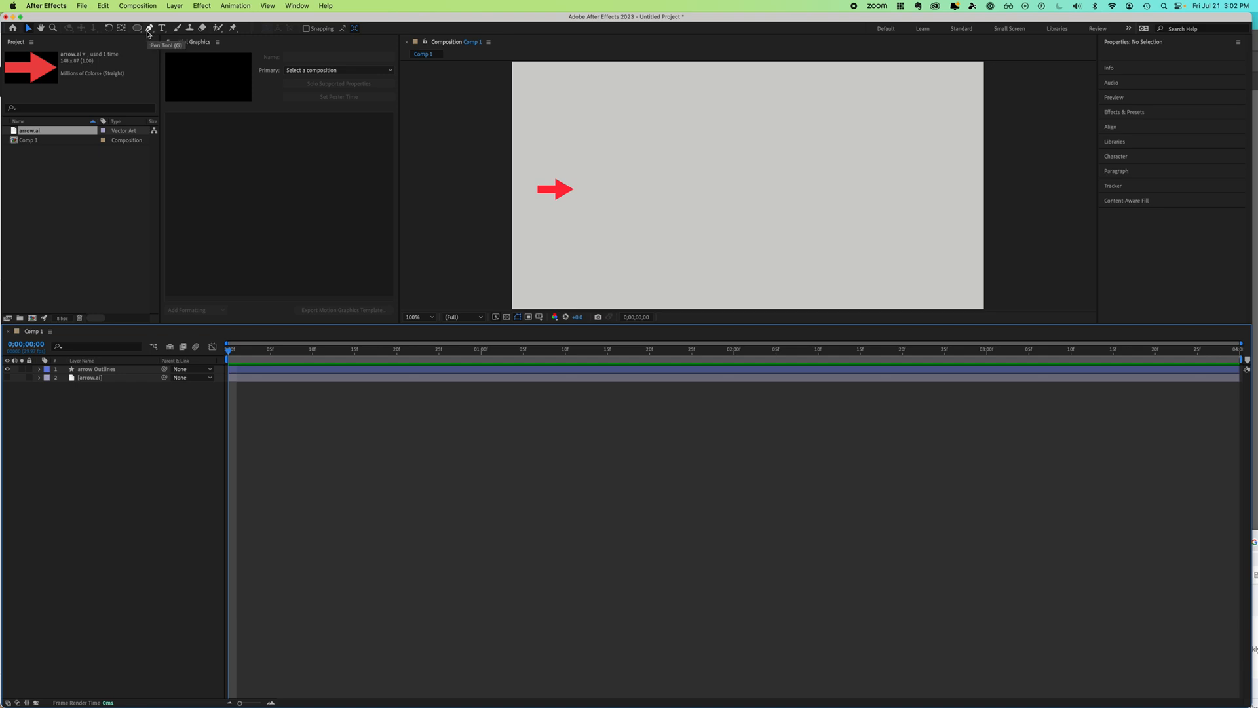
# Step: Switch to the Pen Tool and set new shapes to a solid colour fill
pyautogui.click(148, 28)
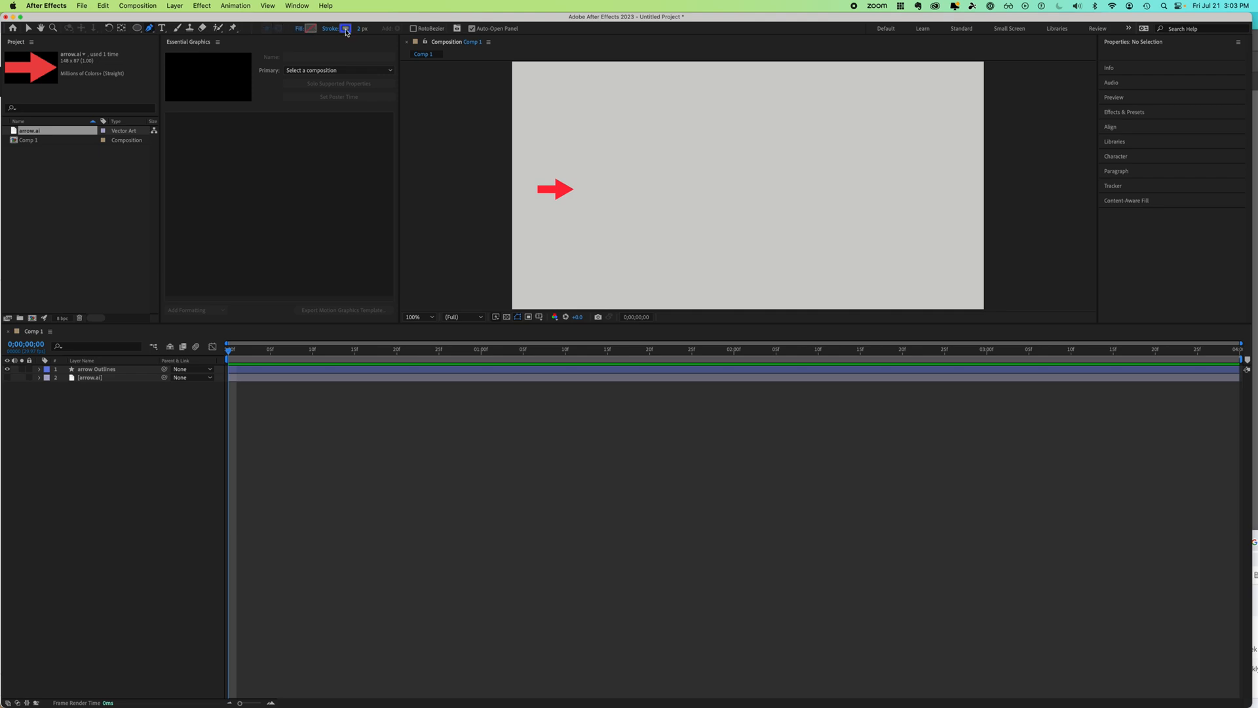
pyautogui.moveTo(344, 28)
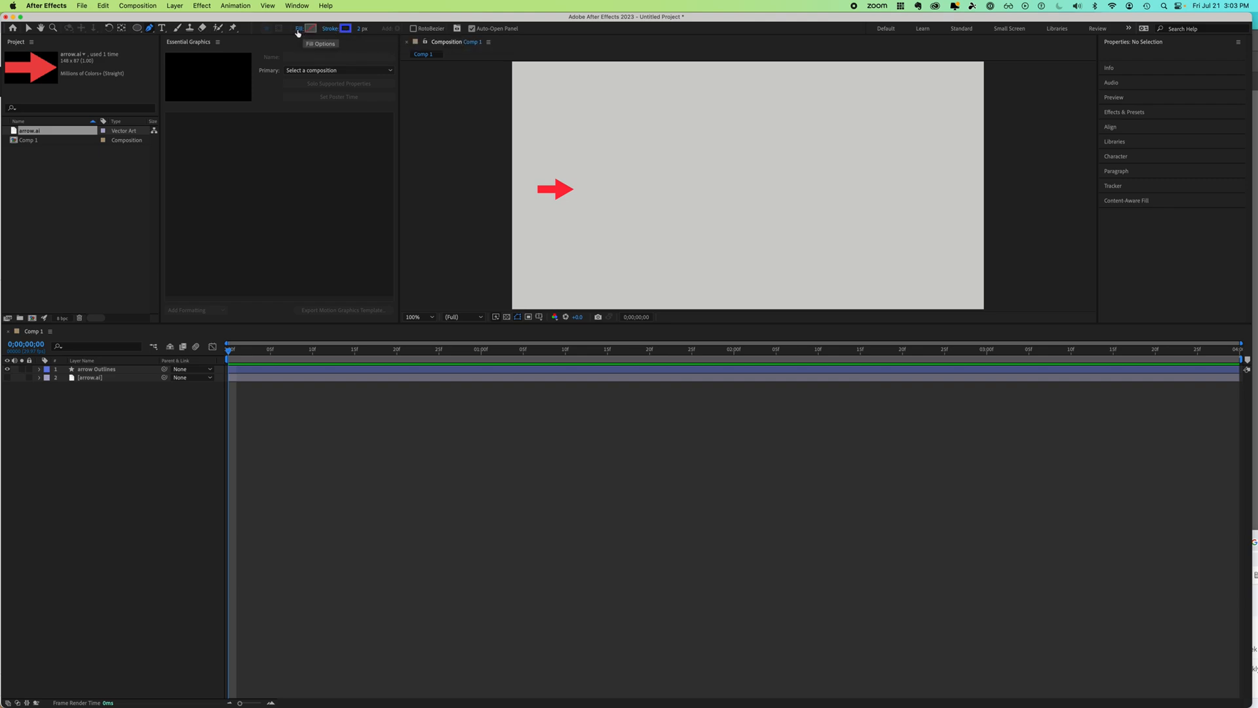
pyautogui.click(299, 27)
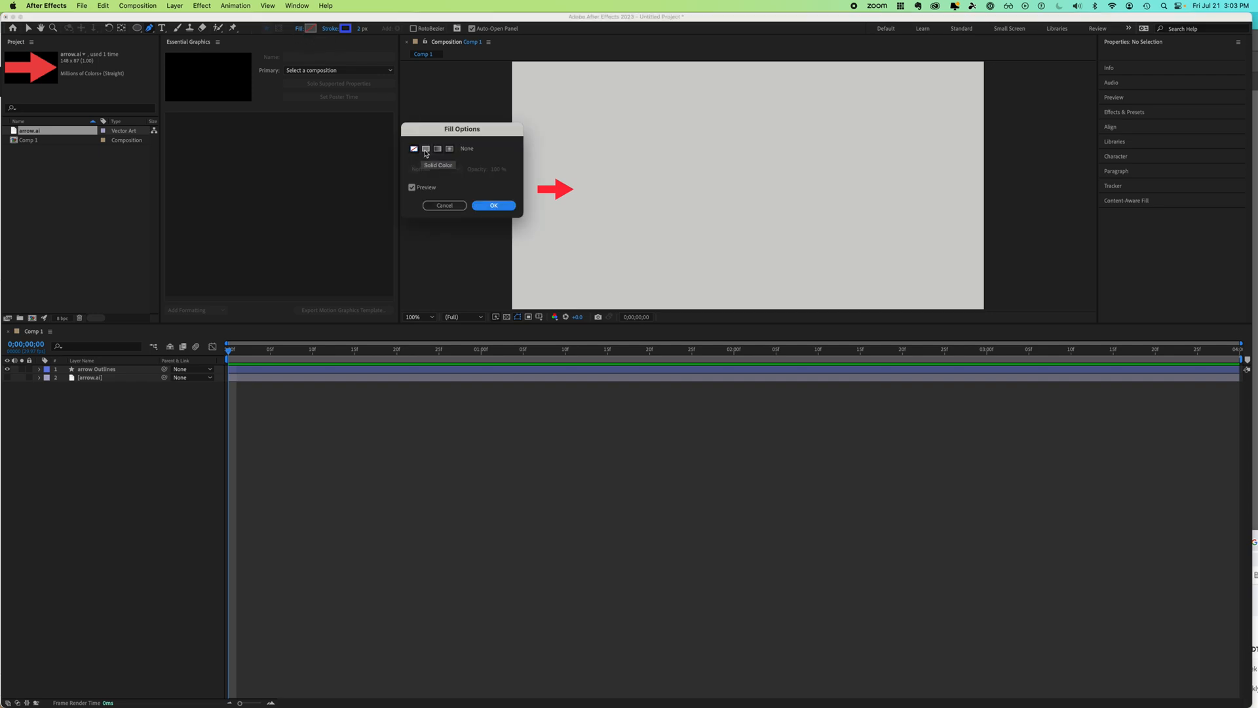
pyautogui.click(493, 206)
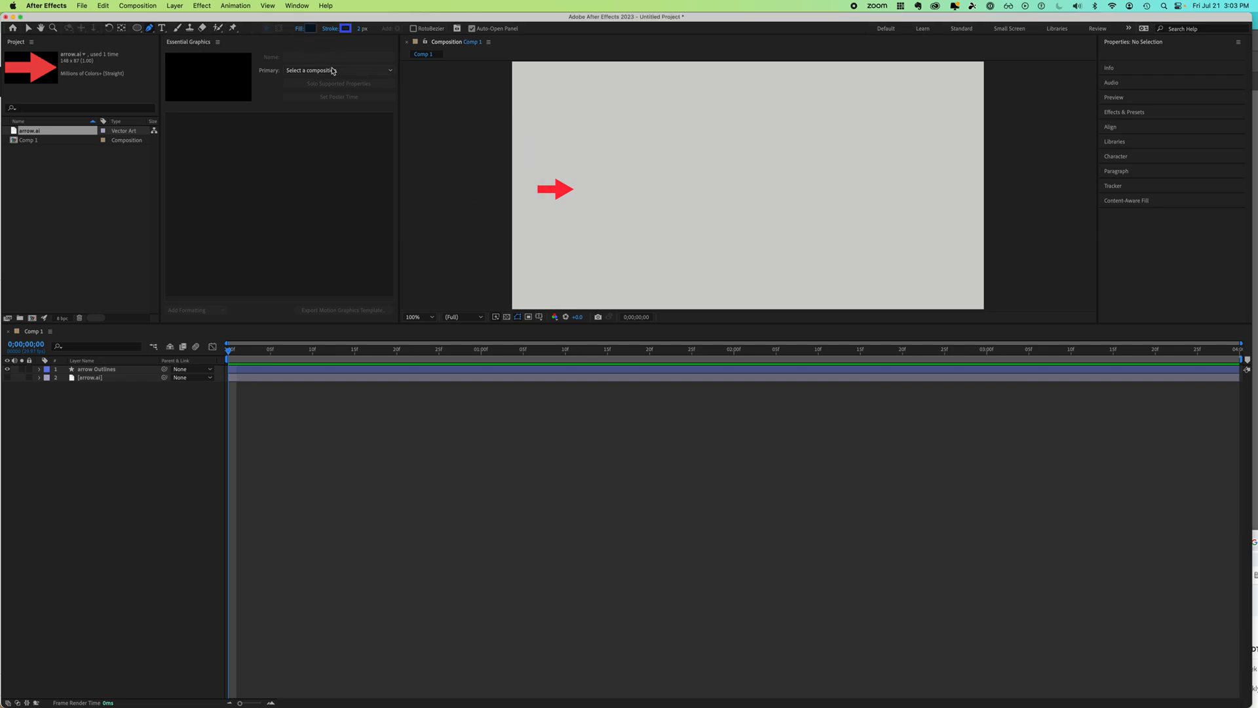
pyautogui.moveTo(299, 27)
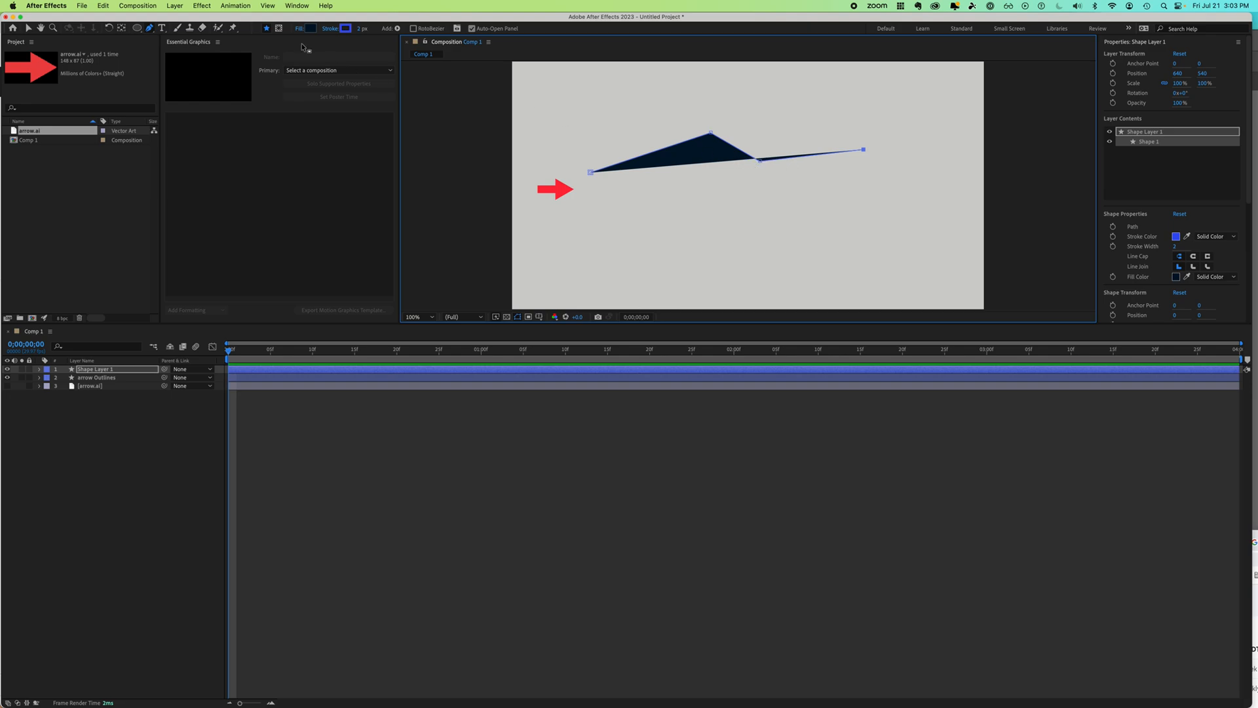
pyautogui.moveTo(312, 31)
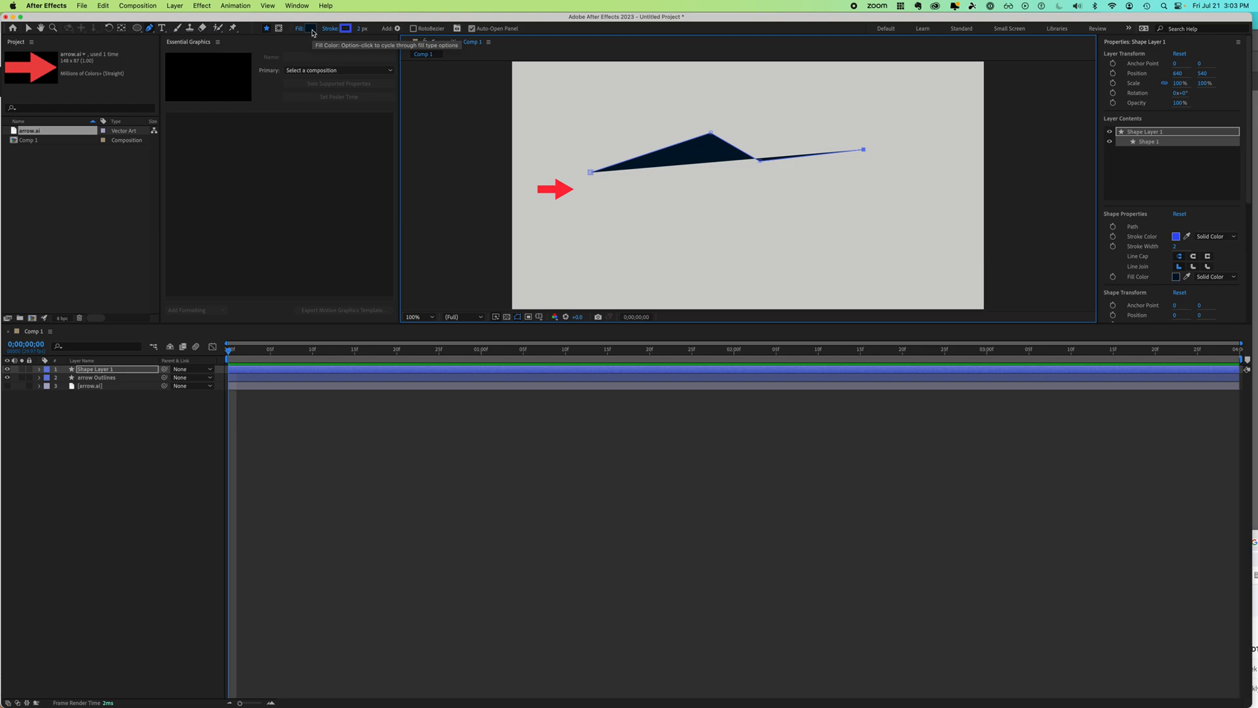
# Step: Set the drawn path's fill to None so only the thin blue stroke shows, and select Shape Layer 1
pyautogui.click(345, 28)
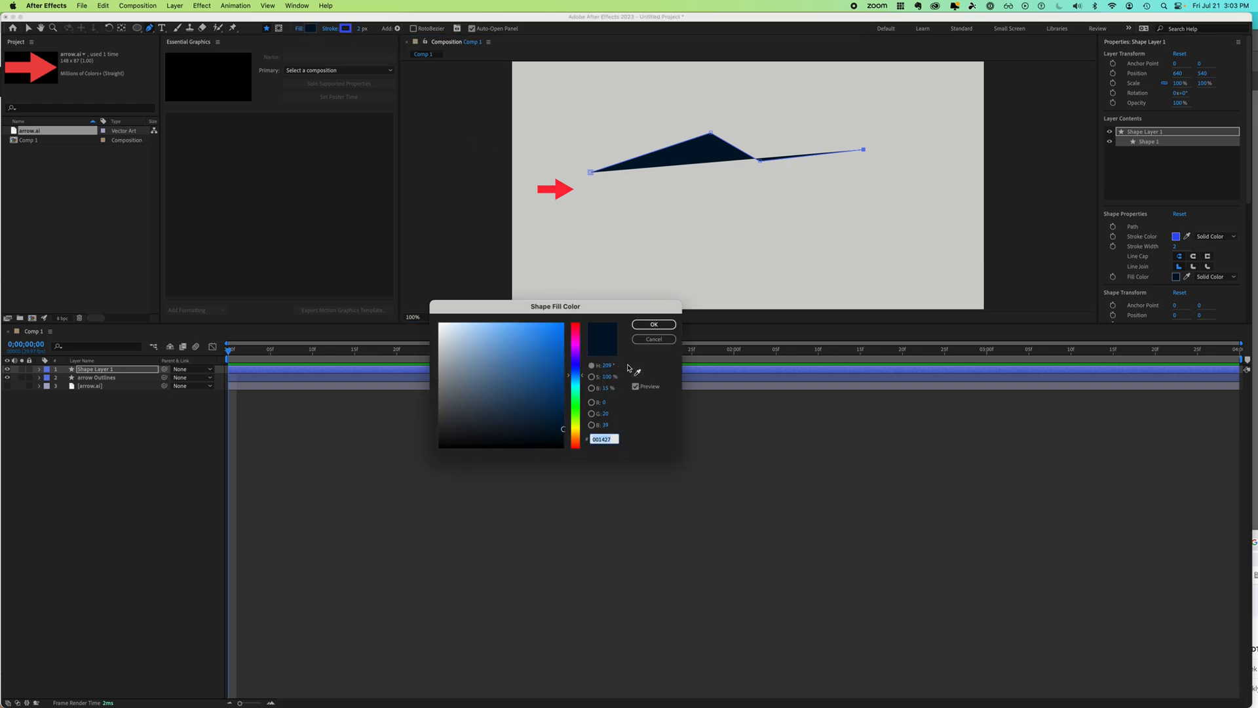
pyautogui.click(653, 323)
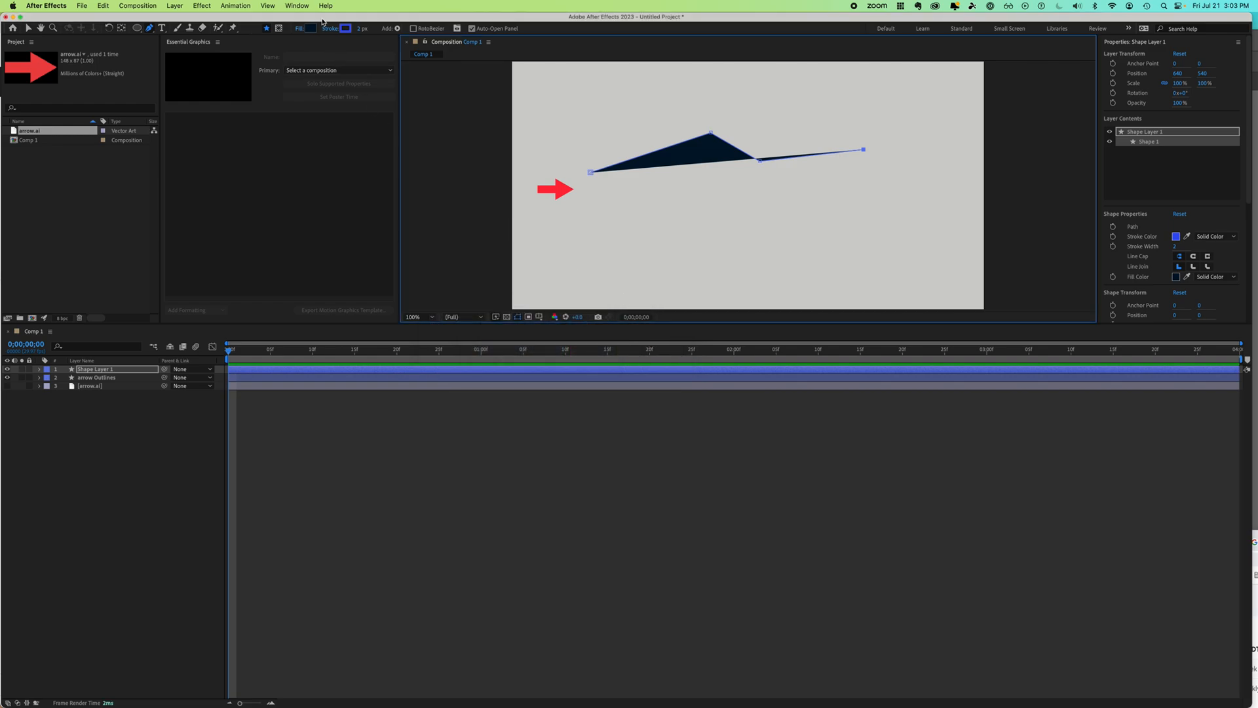
pyautogui.click(346, 27)
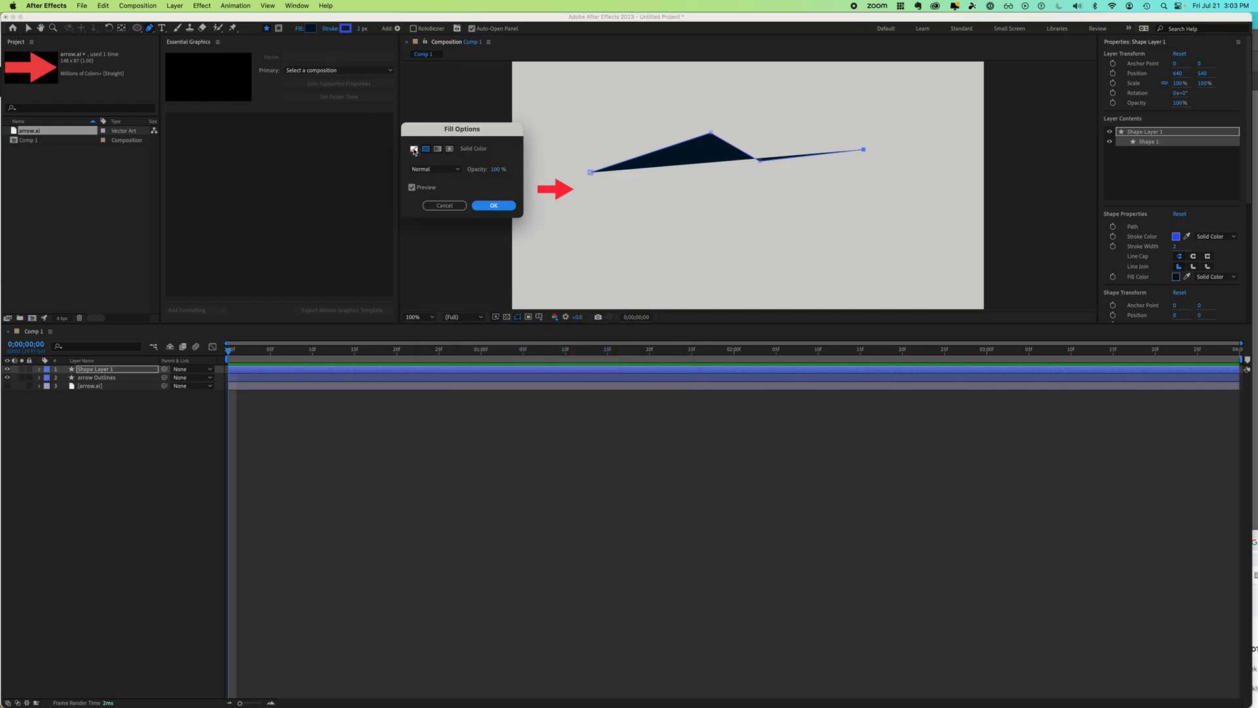
pyautogui.click(414, 148)
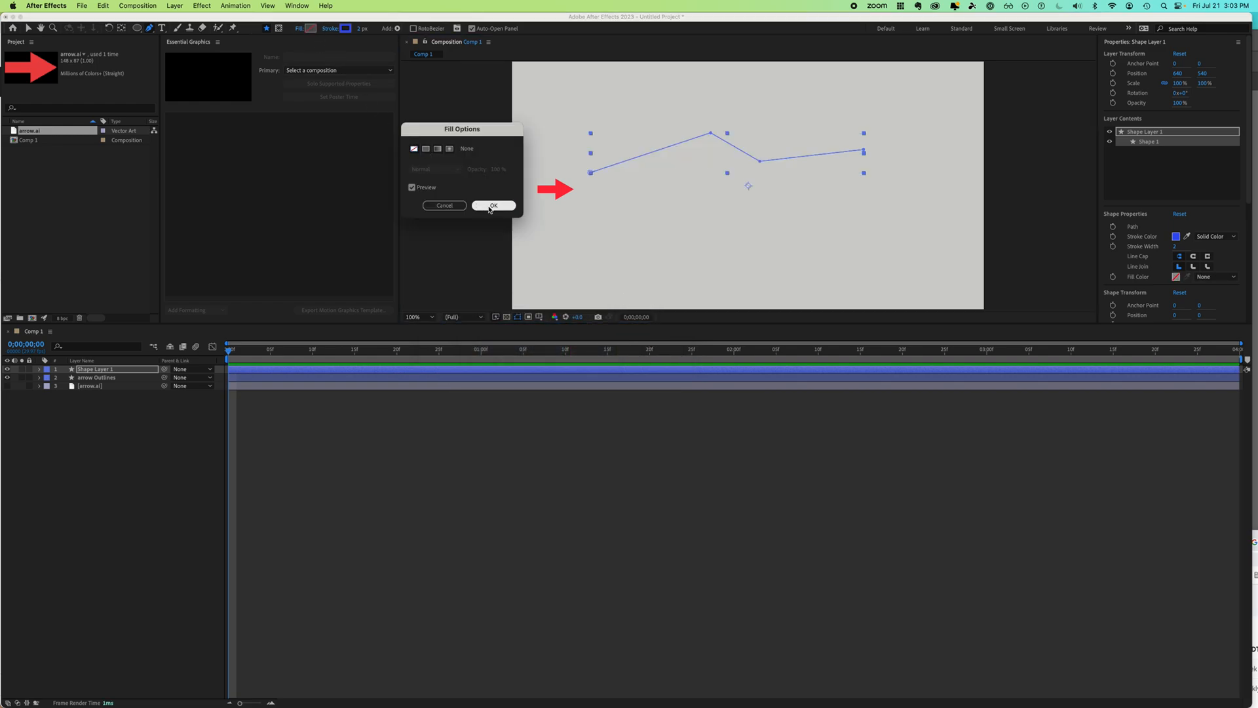
pyautogui.click(493, 206)
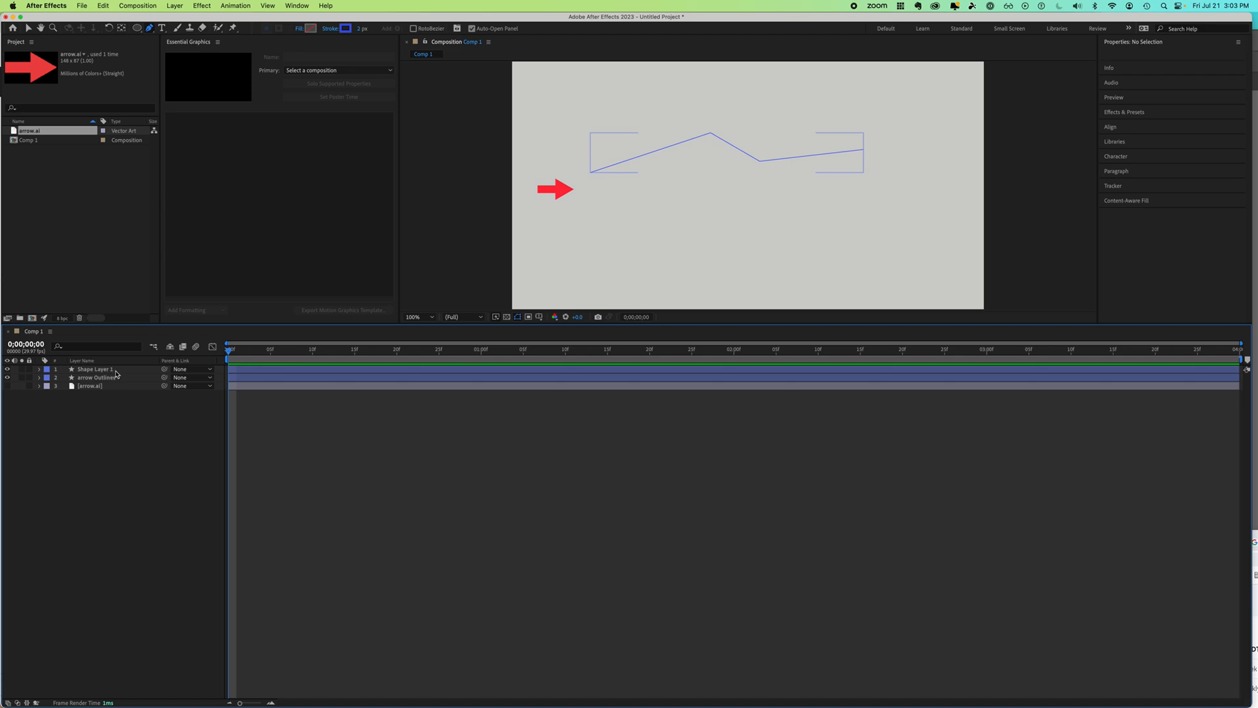
pyautogui.click(94, 368)
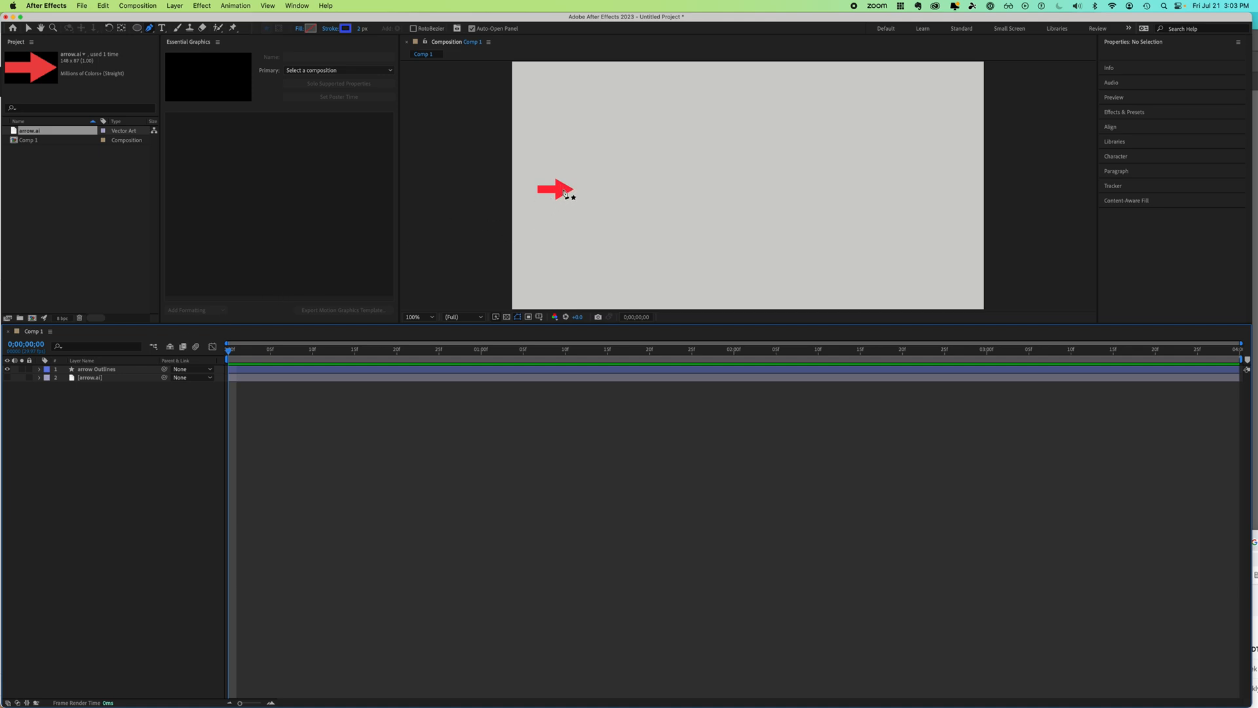
# Step: Draw a looping Bezier path from the arrow's tip sweeping across the composition
pyautogui.moveTo(562, 190); pyautogui.dragTo(682, 116)
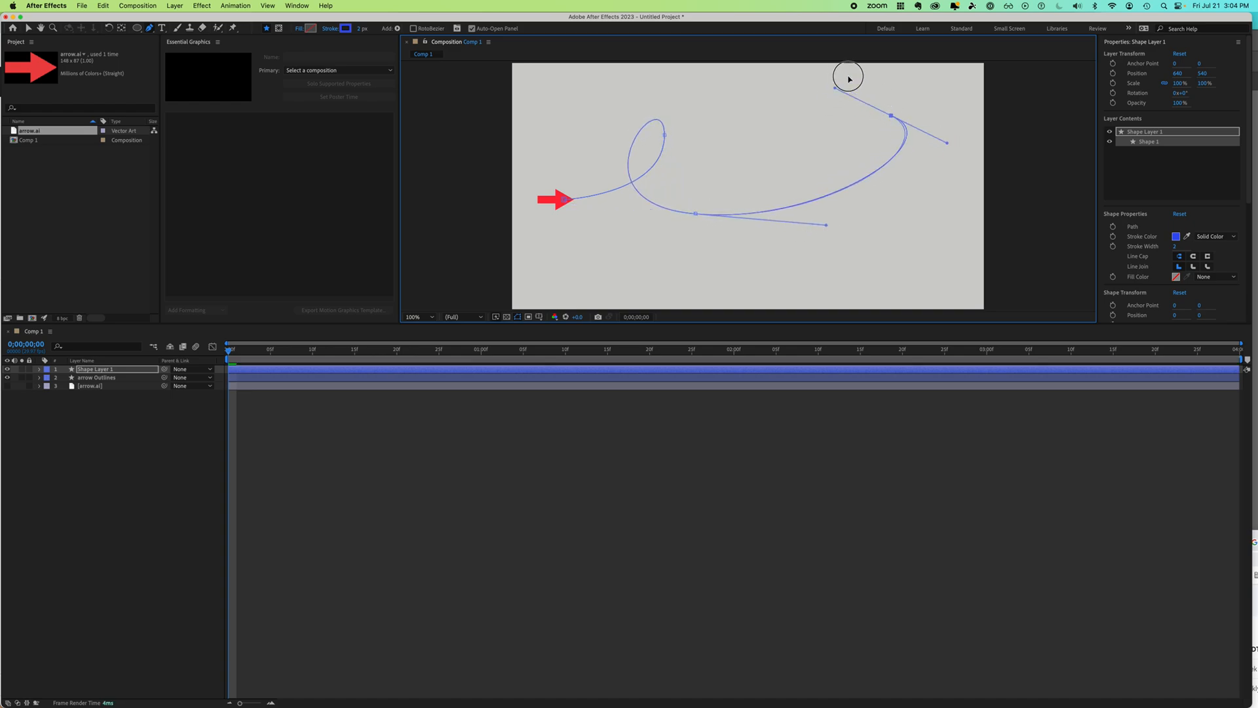
pyautogui.moveTo(848, 76); pyautogui.dragTo(819, 295)
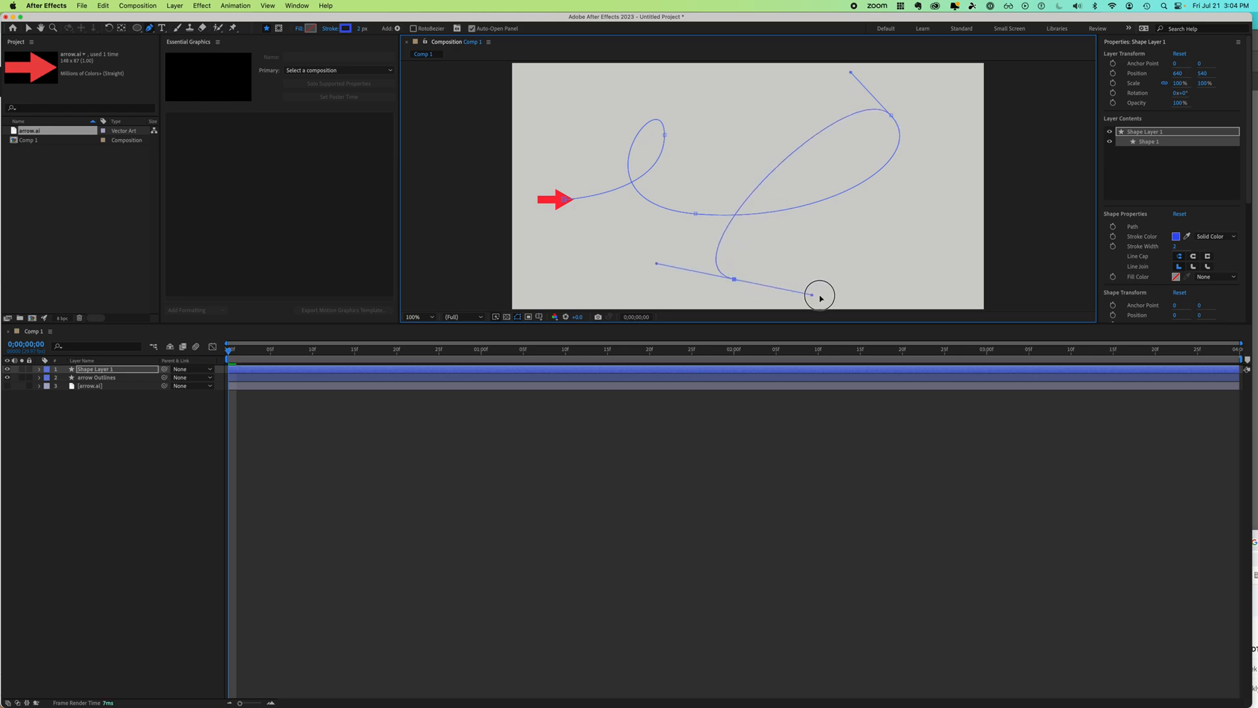
pyautogui.moveTo(821, 295); pyautogui.dragTo(855, 289)
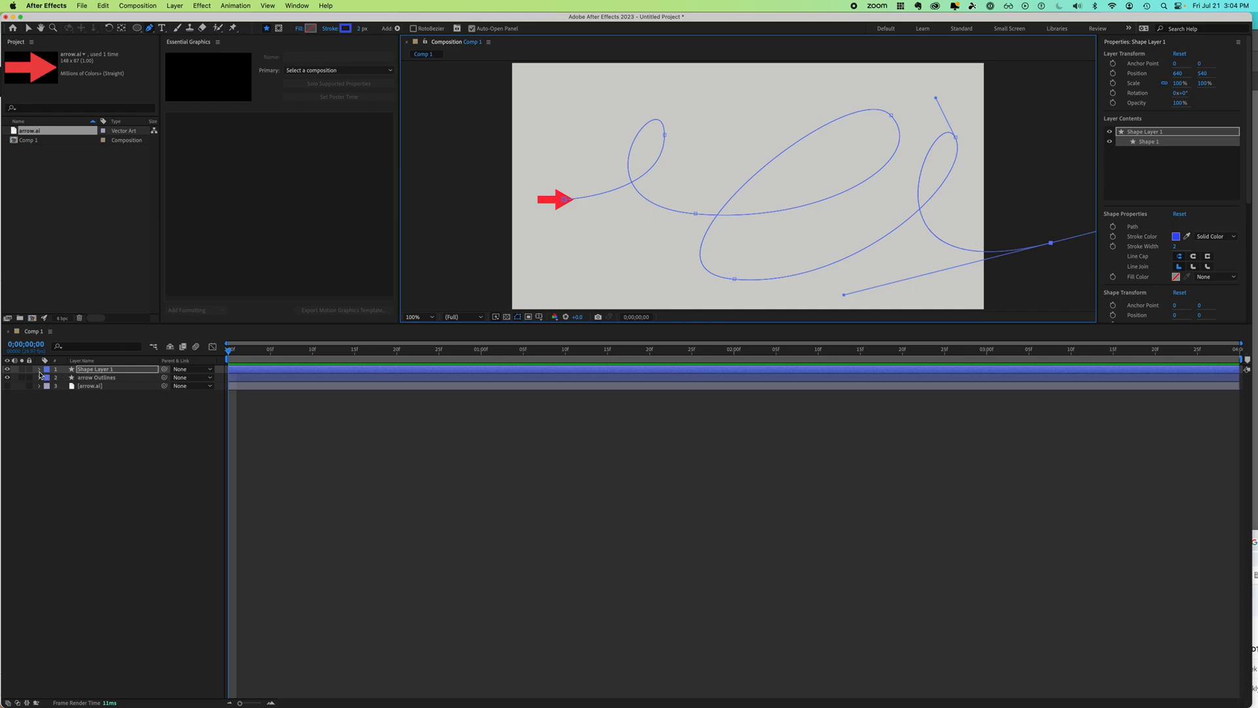
# Step: Copy Shape Layer 1's Path 1 shape and make the arrow Outlines layer active
pyautogui.click(38, 370)
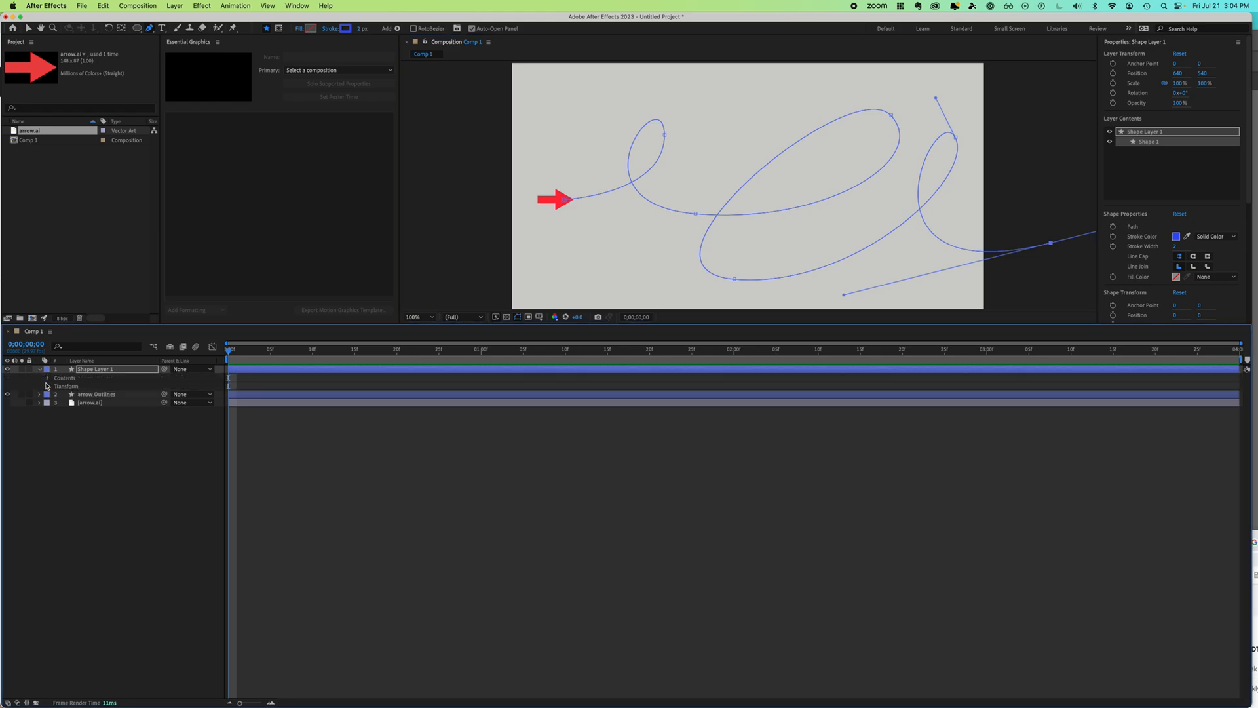
pyautogui.click(47, 377)
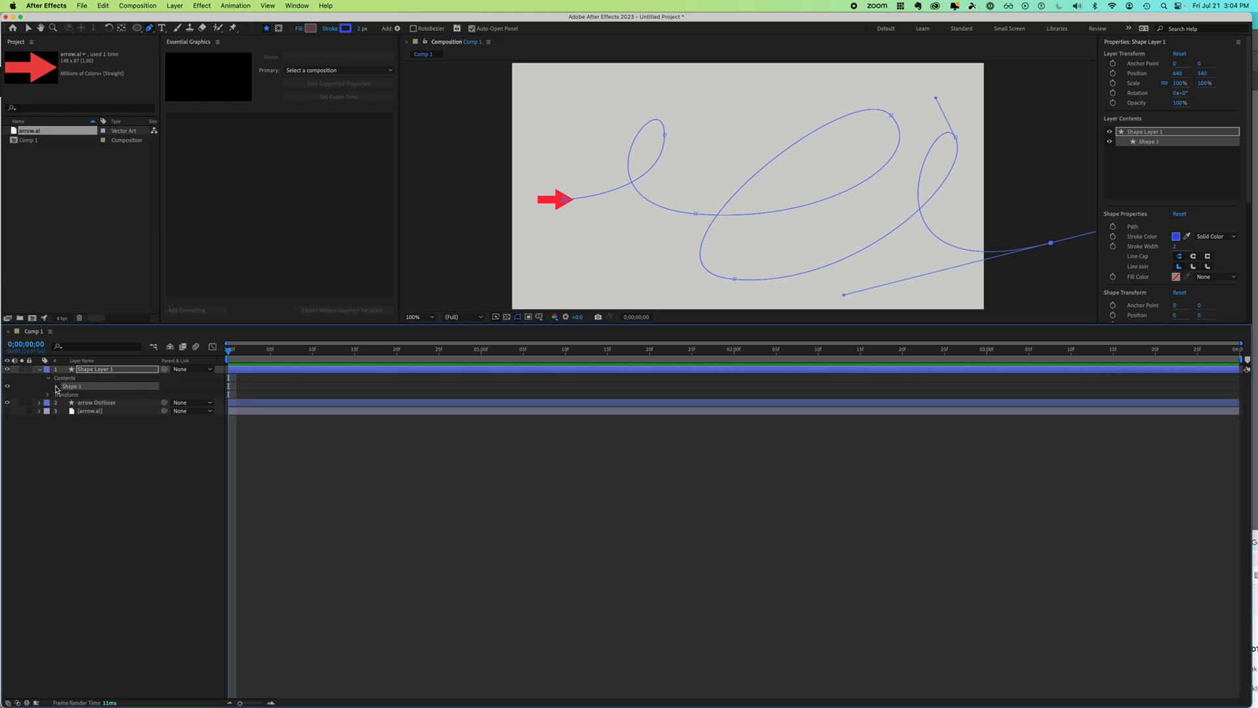
pyautogui.click(56, 385)
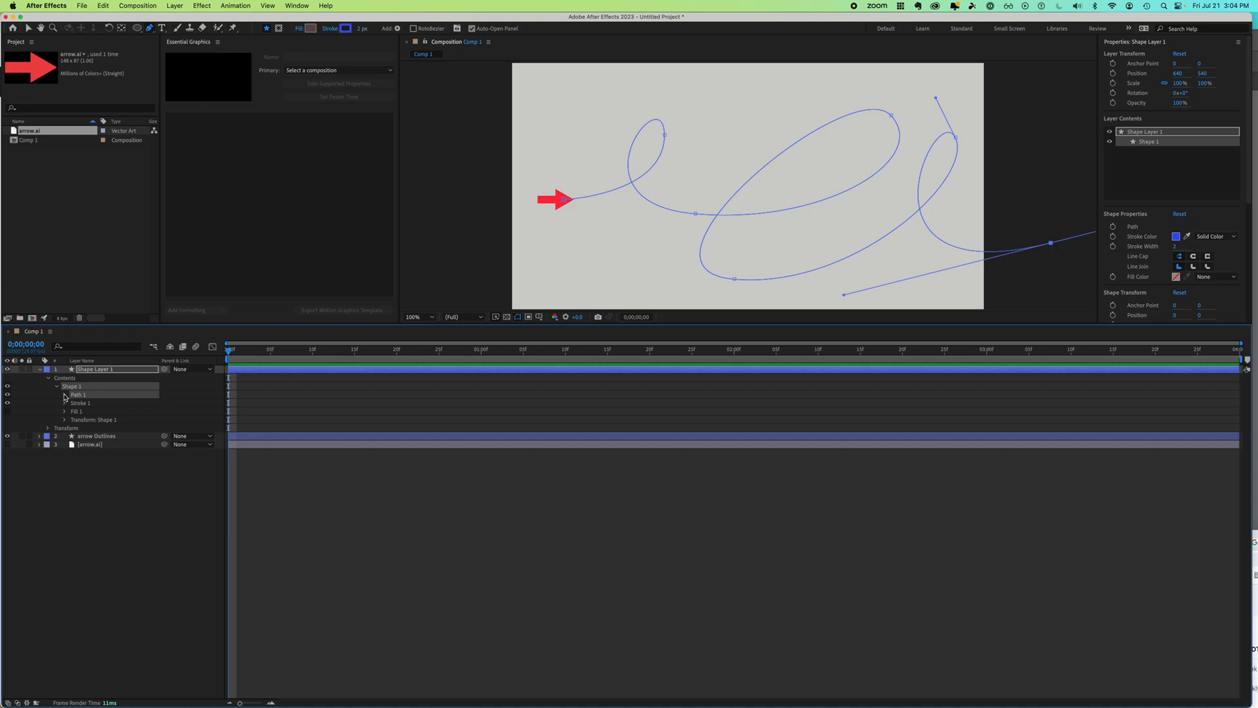
pyautogui.click(64, 395)
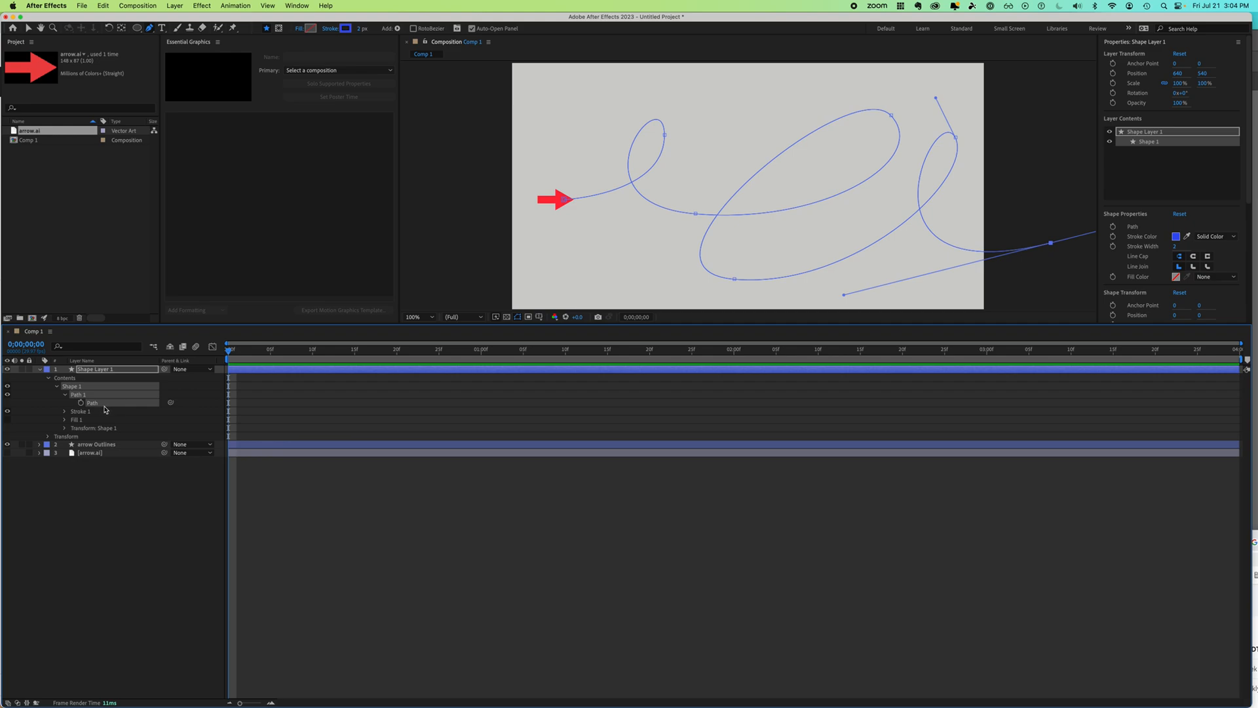
pyautogui.click(102, 5)
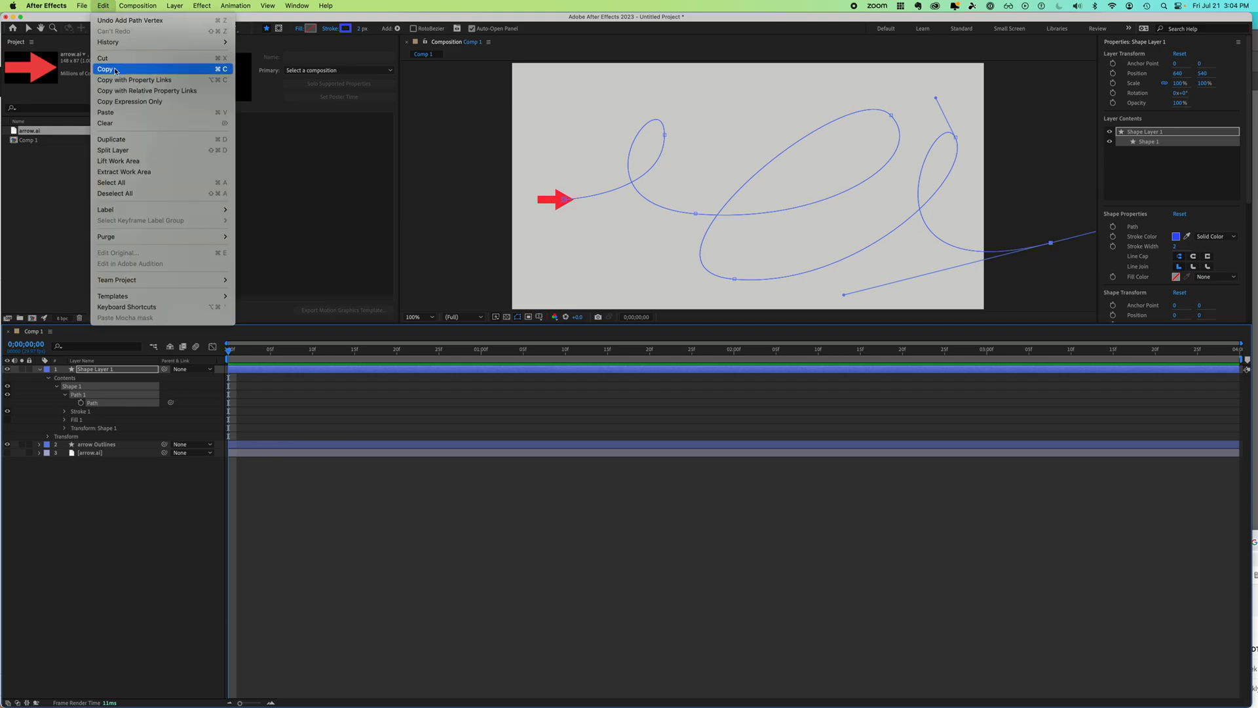
pyautogui.click(111, 69)
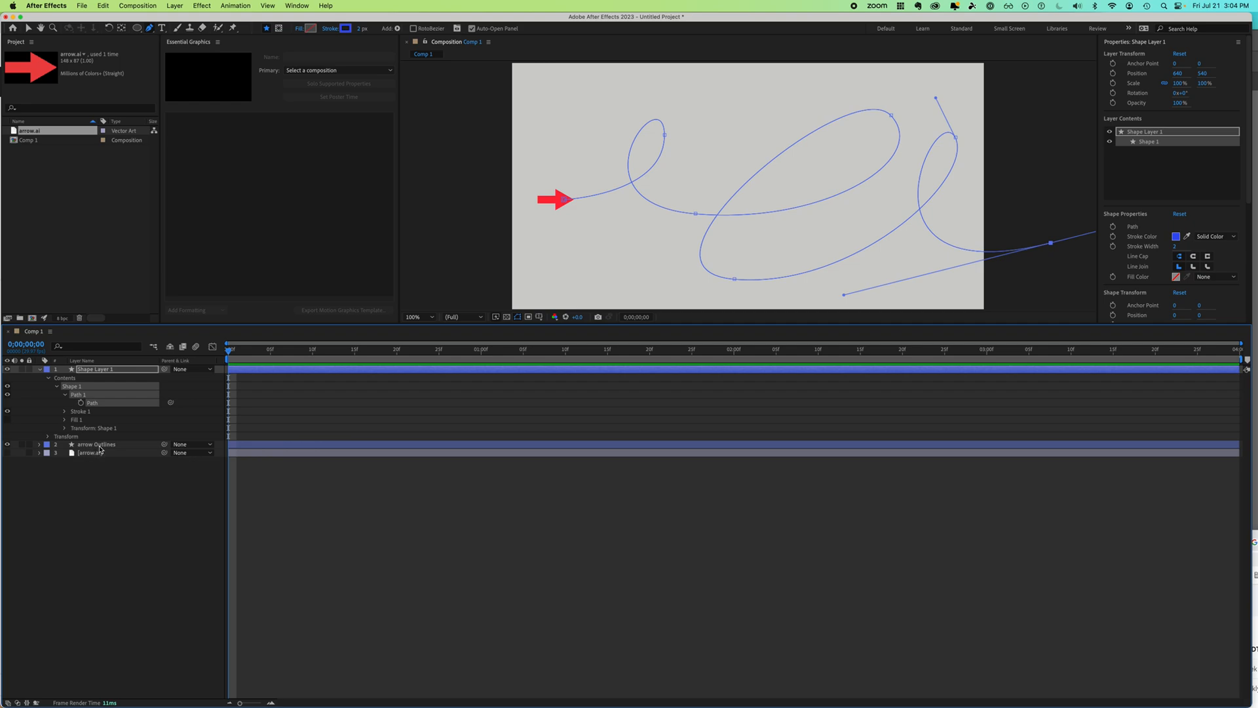
pyautogui.click(96, 444)
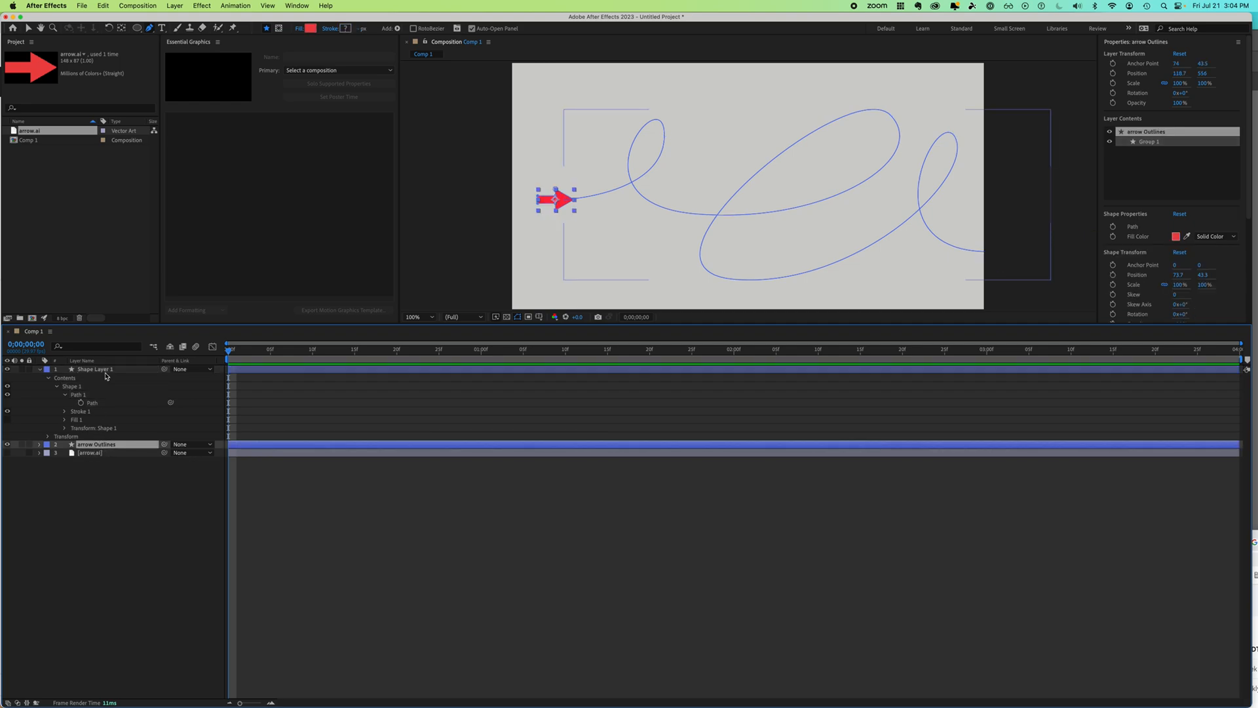
# Step: Paste the copied path into arrow Outlines' Position, creating motion keyframes along the curve
pyautogui.click(102, 5)
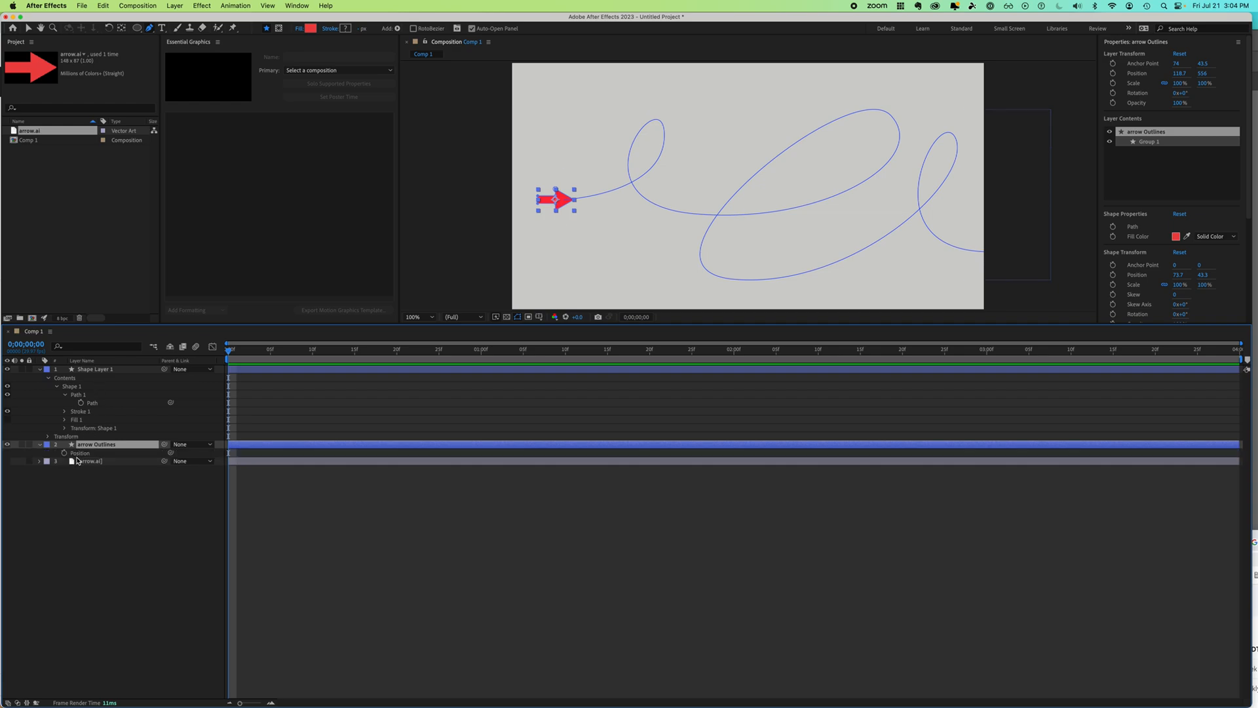
pyautogui.doubleClick(96, 444)
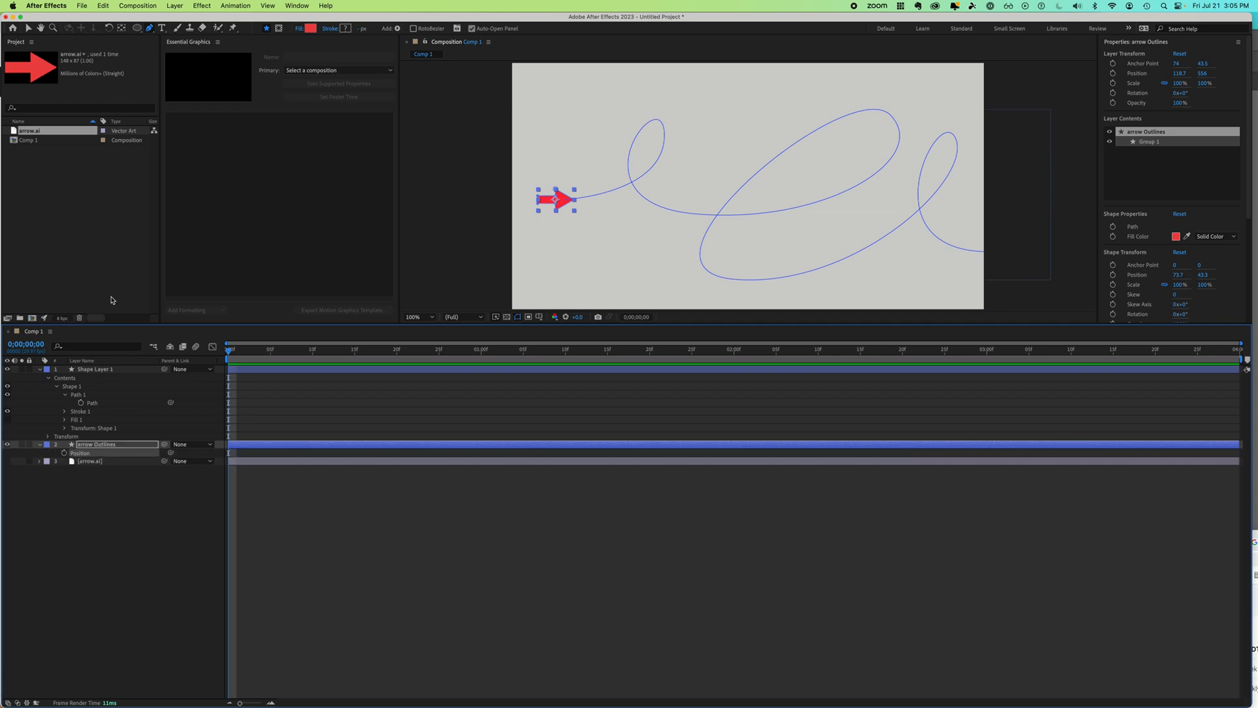
pyautogui.click(102, 5)
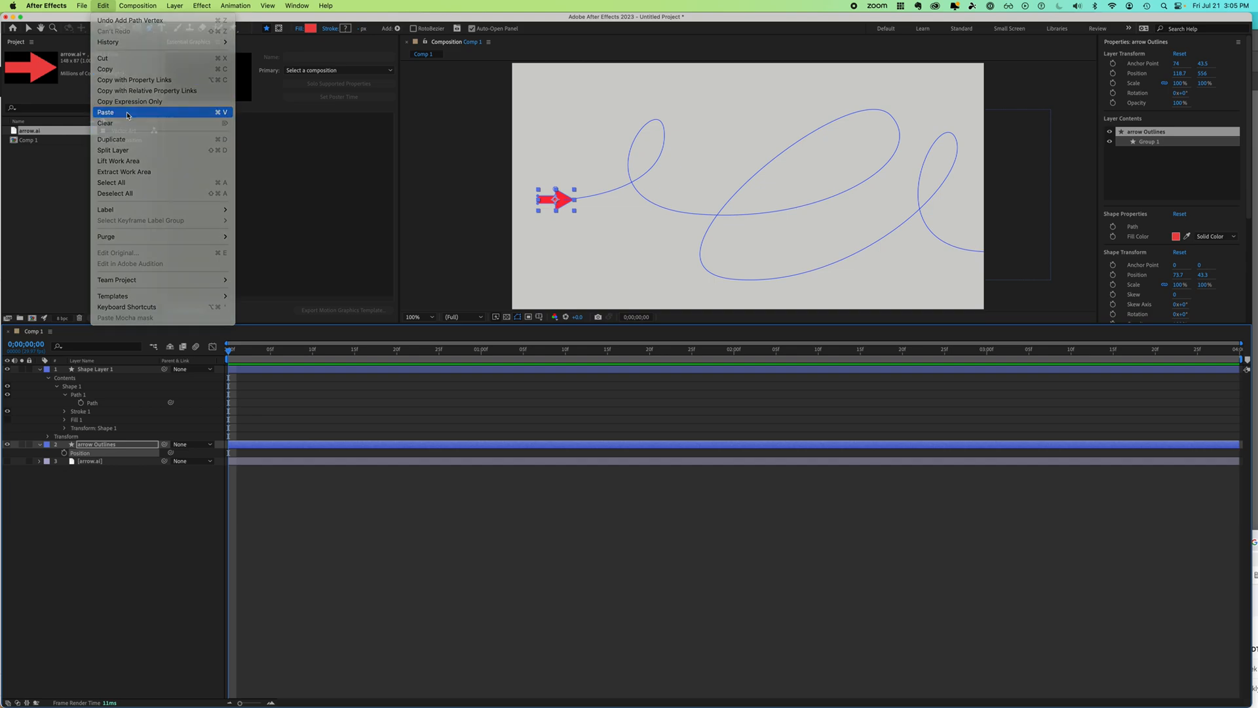
pyautogui.click(105, 112)
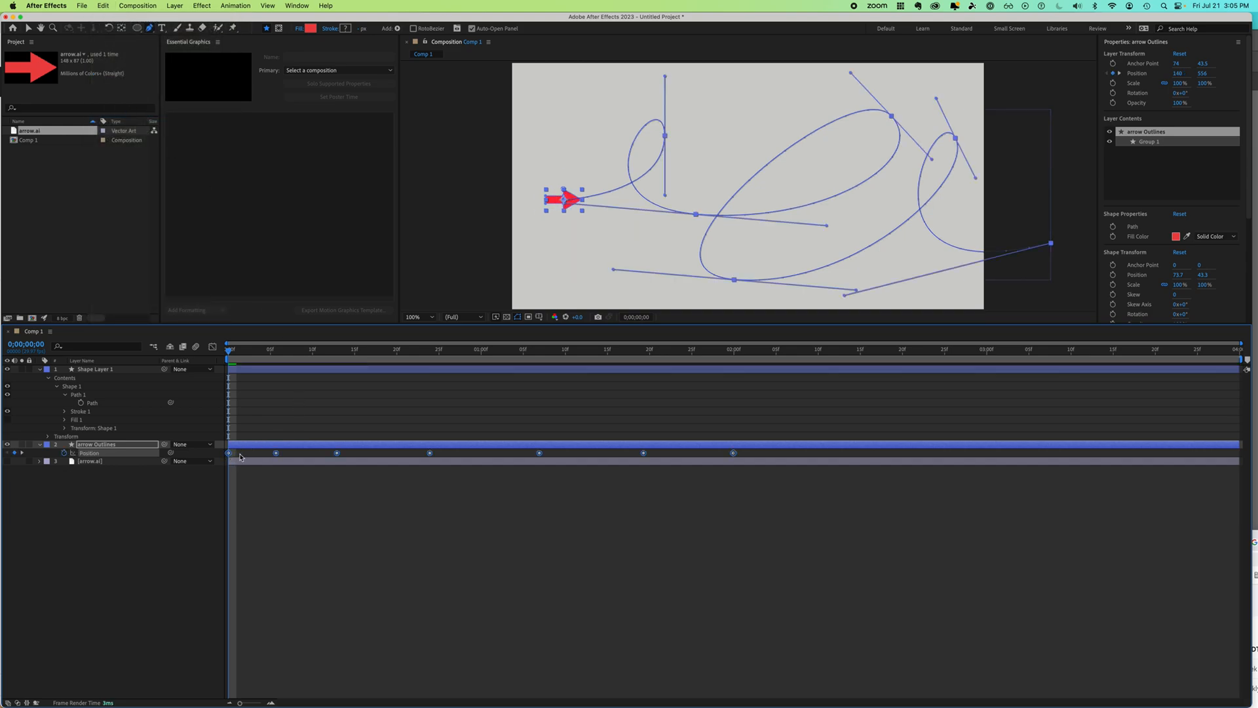
pyautogui.moveTo(227, 458)
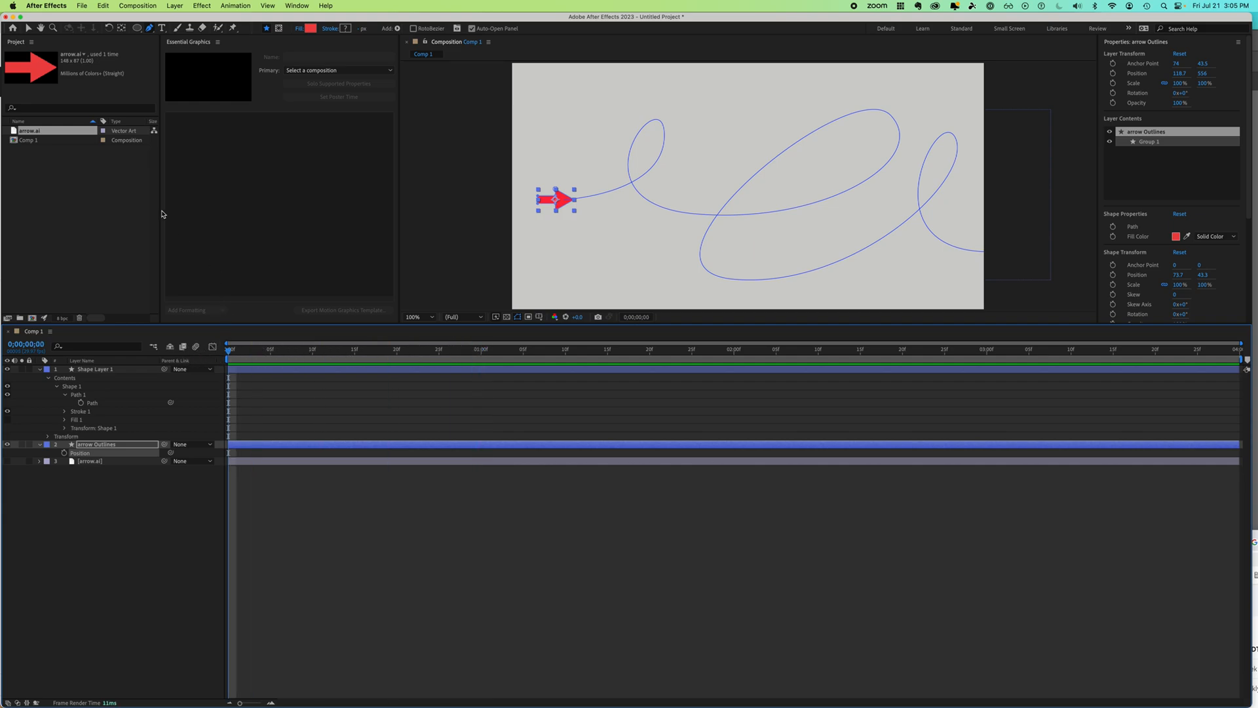
# Step: Paste the copied path as Position keyframes on arrow Outlines and preview the motion
pyautogui.click(102, 5)
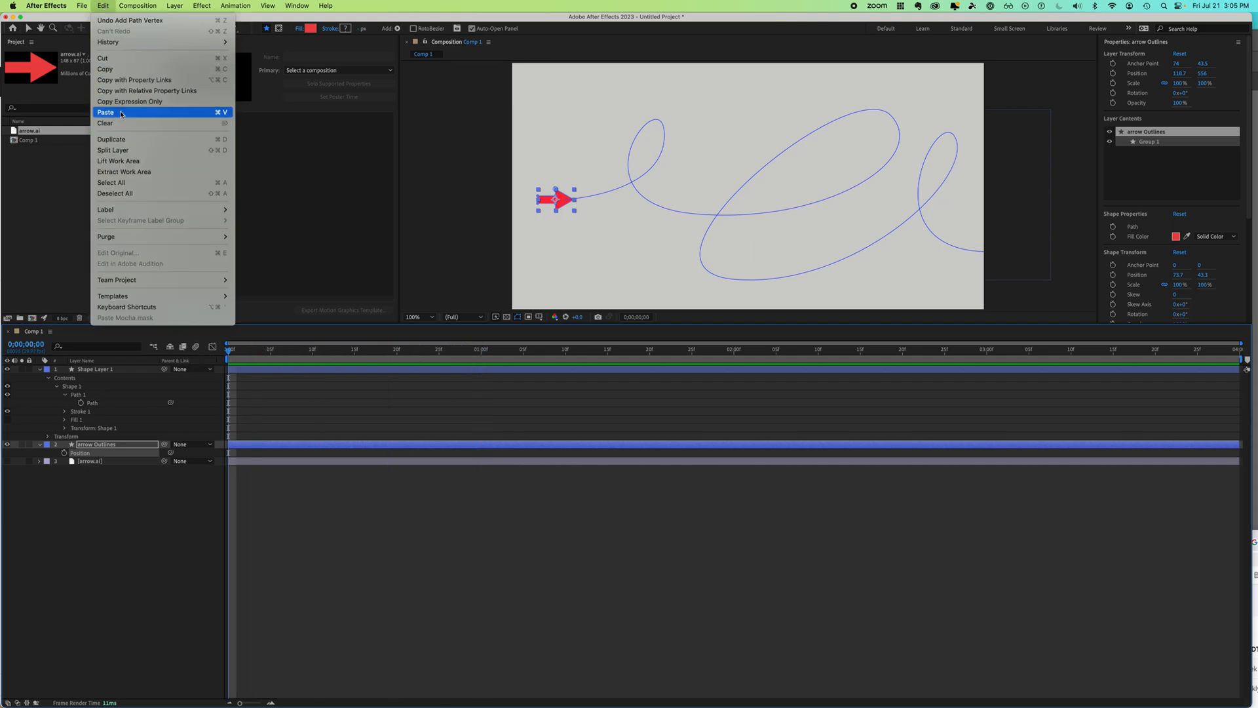
pyautogui.click(104, 111)
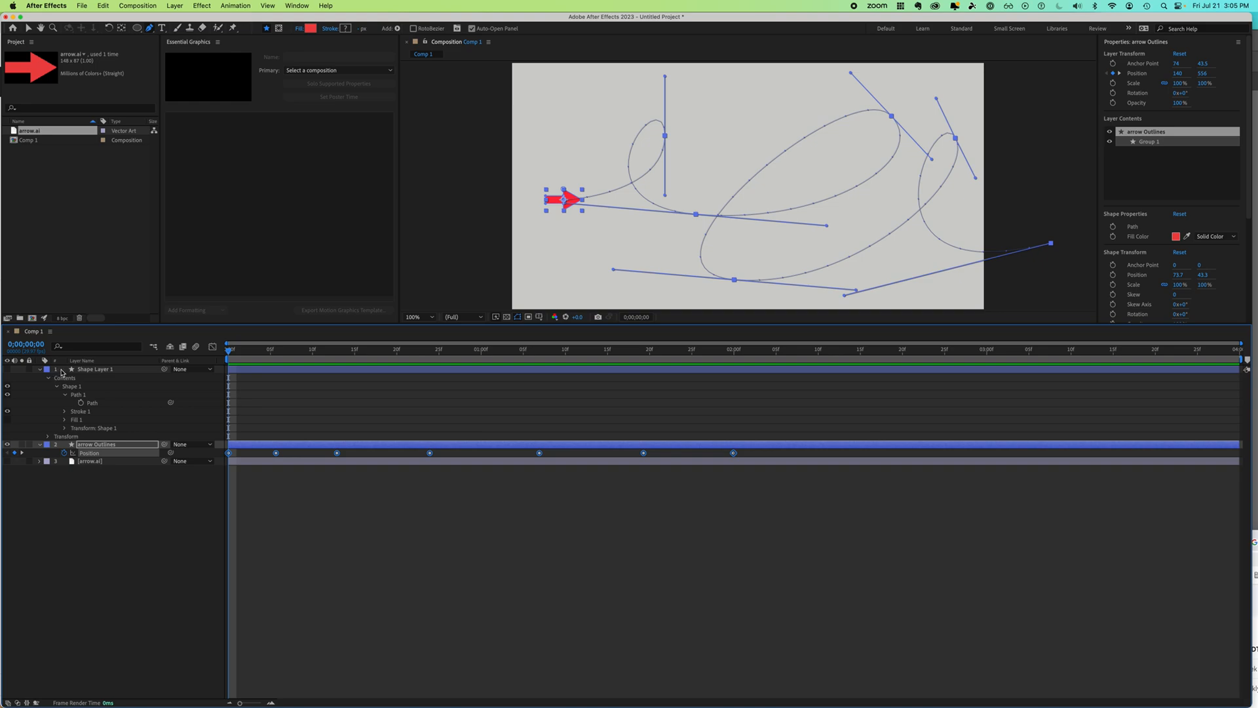
pyautogui.moveTo(26, 377)
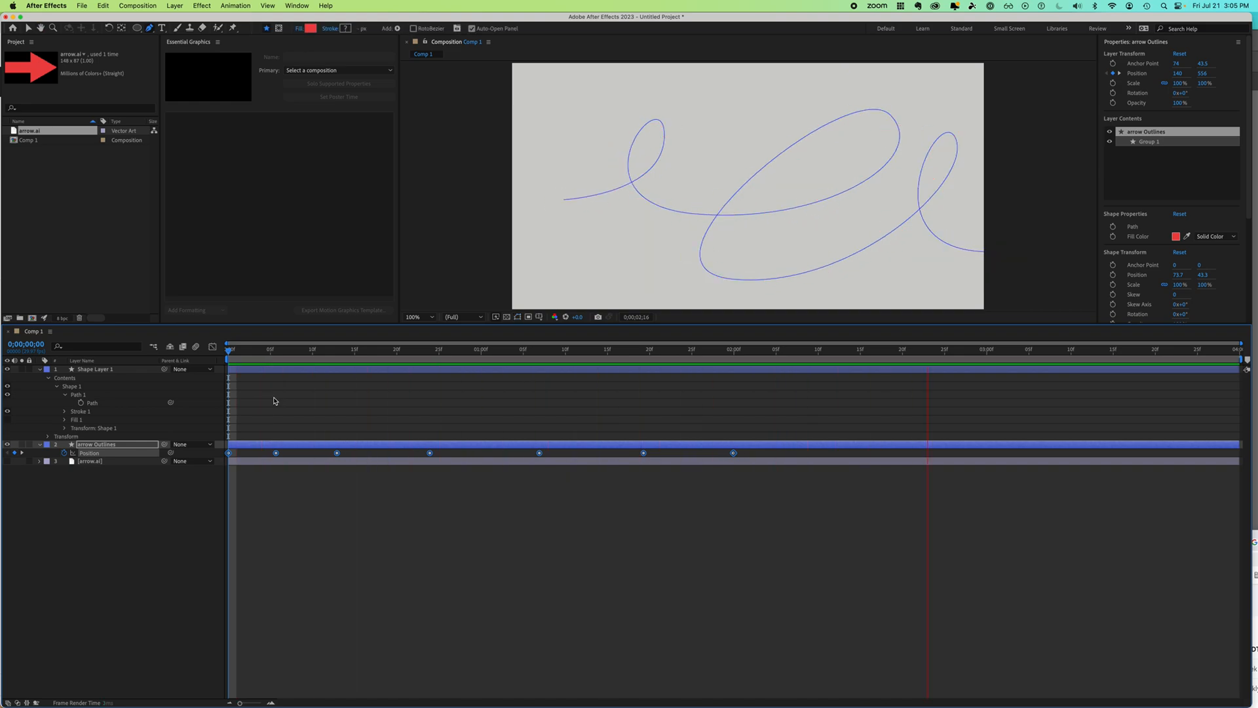
pyautogui.click(994, 348)
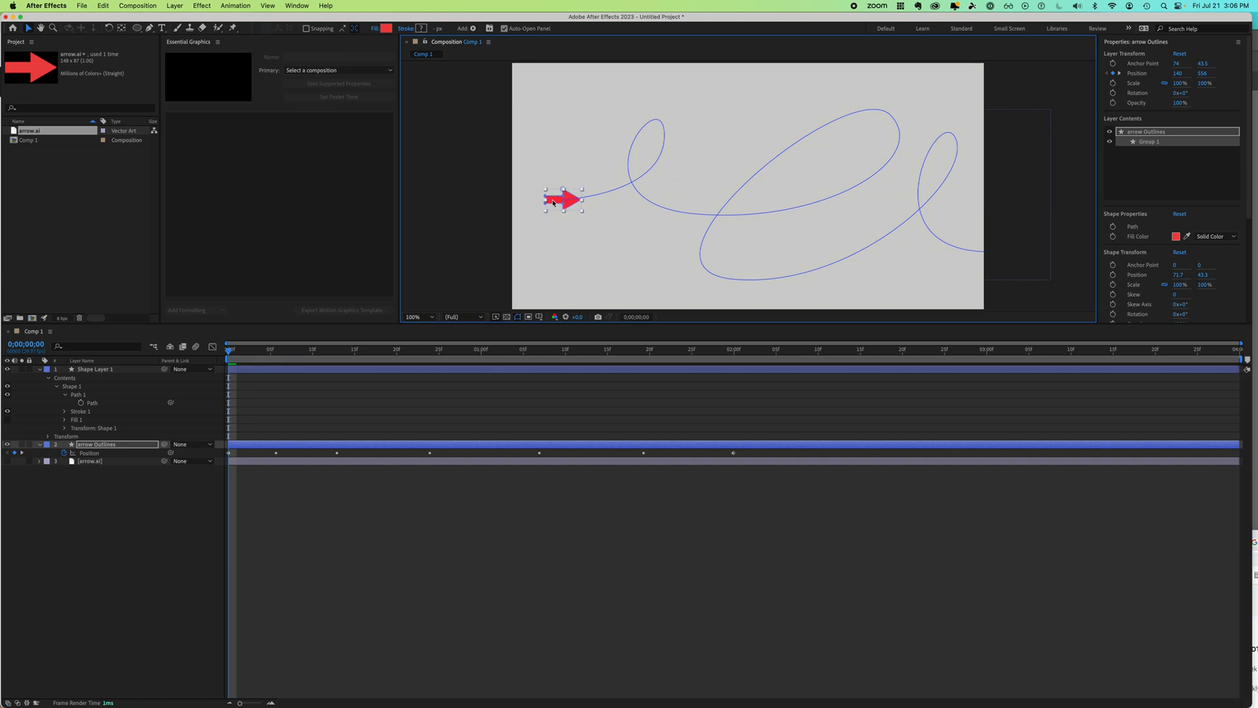
# Step: Enable Auto-Orient with Orient Along Path on the arrow Outlines layer
pyautogui.rightClick(562, 201)
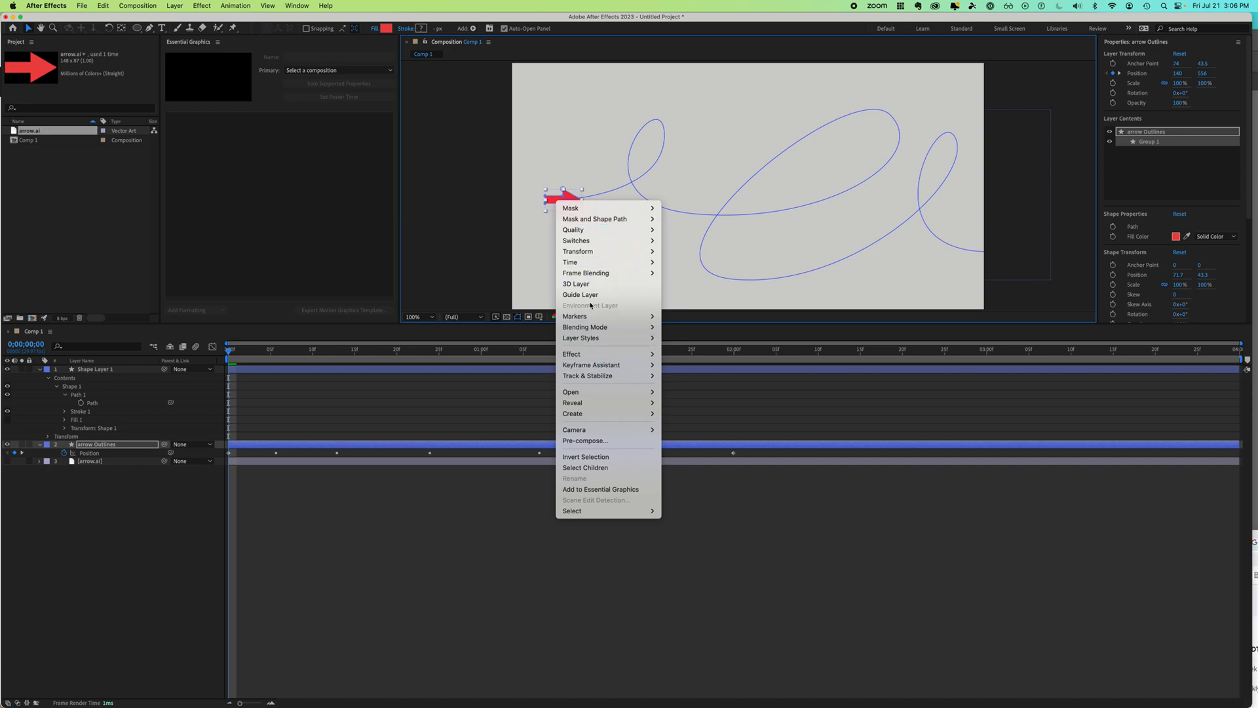
pyautogui.moveTo(584, 252)
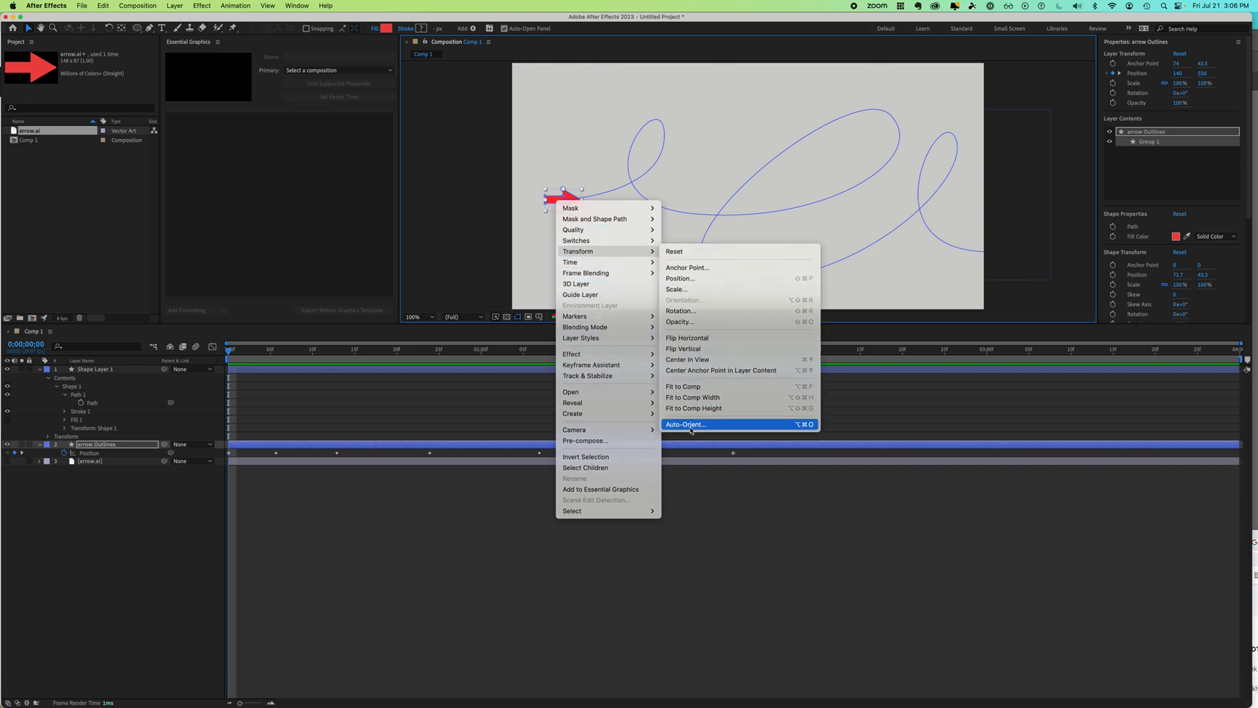
pyautogui.click(685, 423)
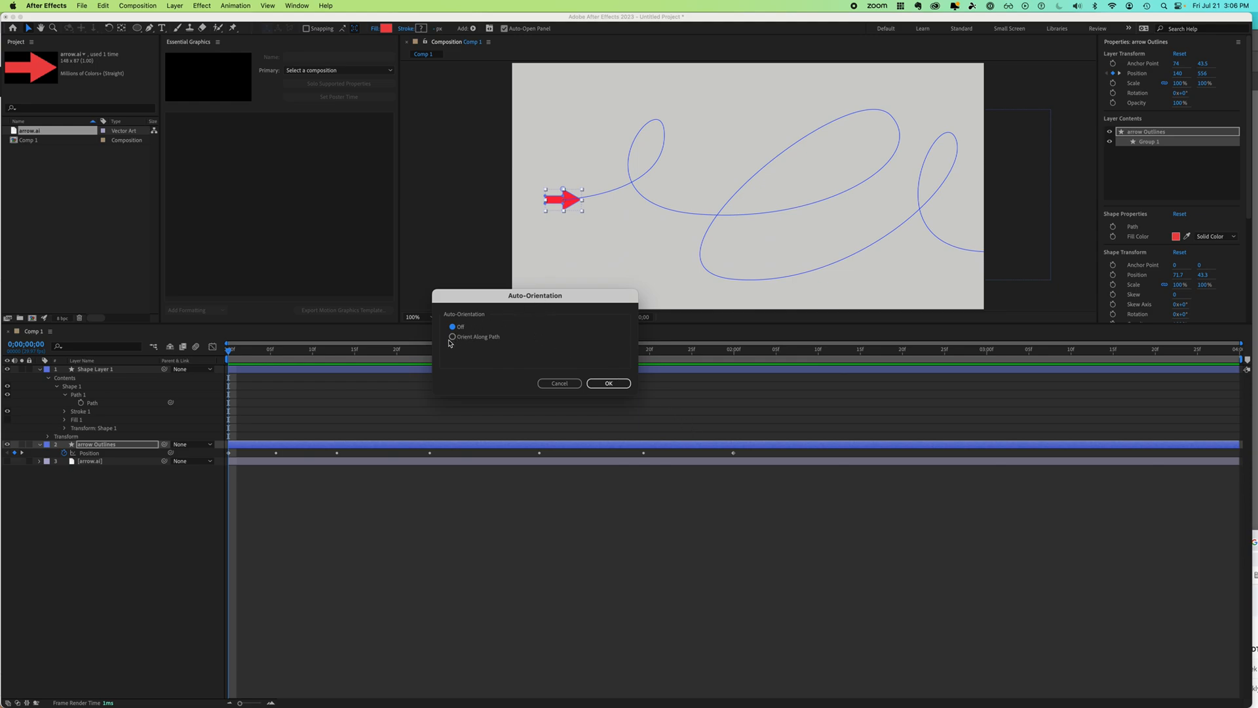
pyautogui.click(452, 337)
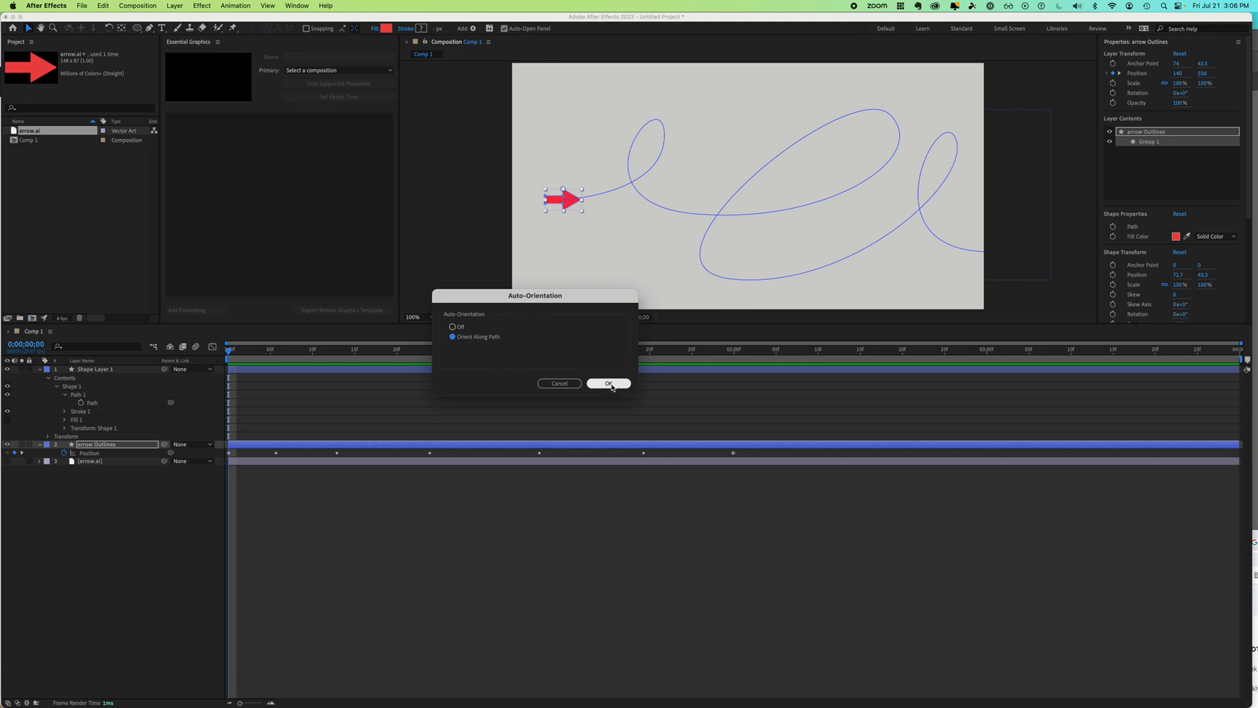
pyautogui.click(608, 382)
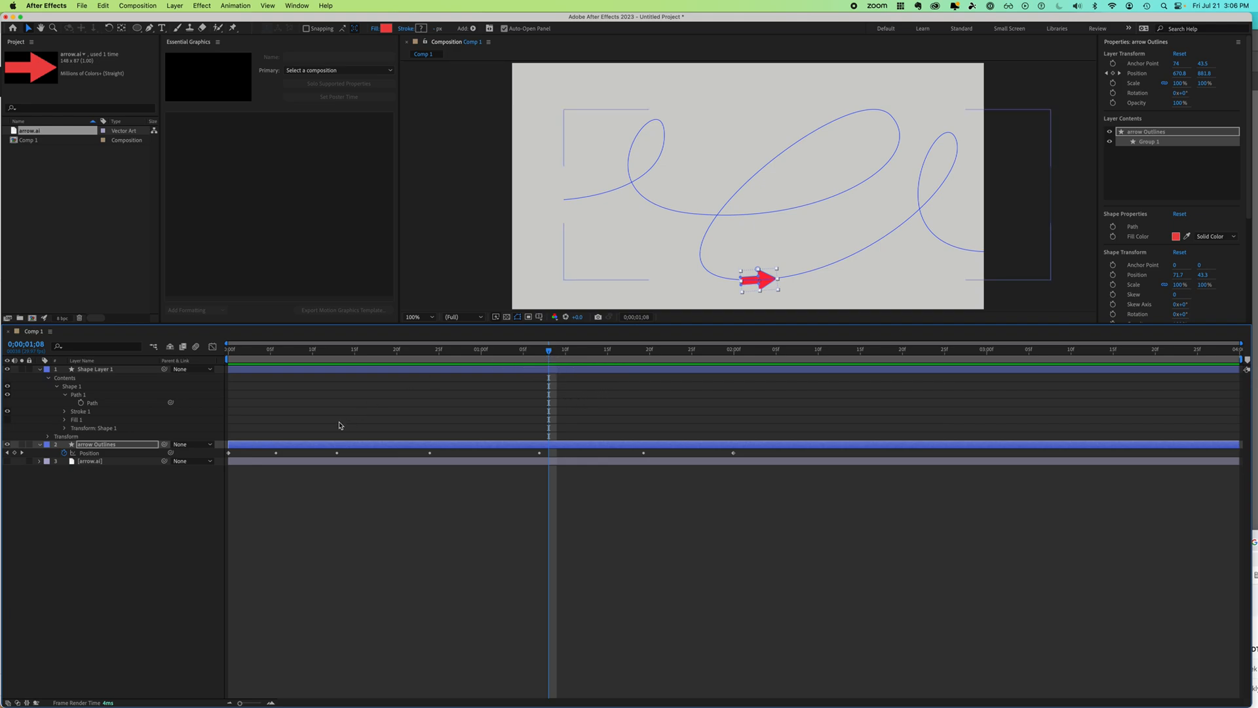
pyautogui.moveTo(573, 429)
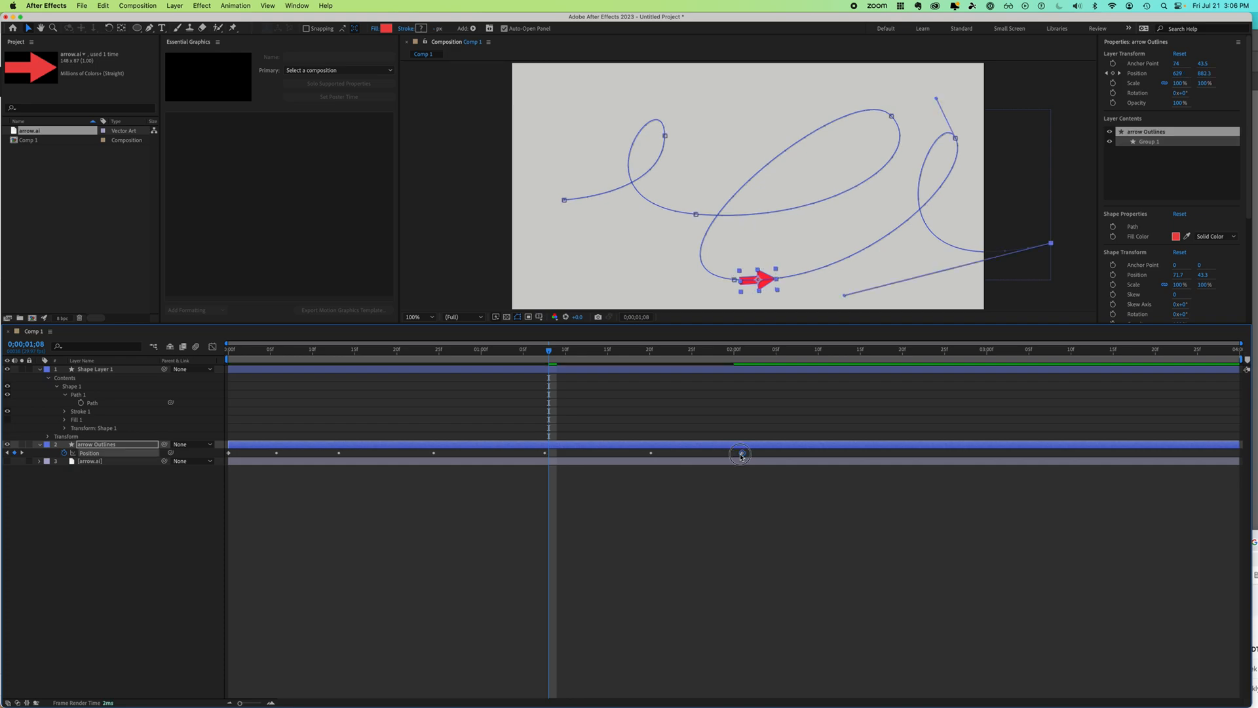
# Step: Drag the last Position keyframe later to stretch the arrow's travel time
pyautogui.moveTo(739, 456); pyautogui.dragTo(985, 456)
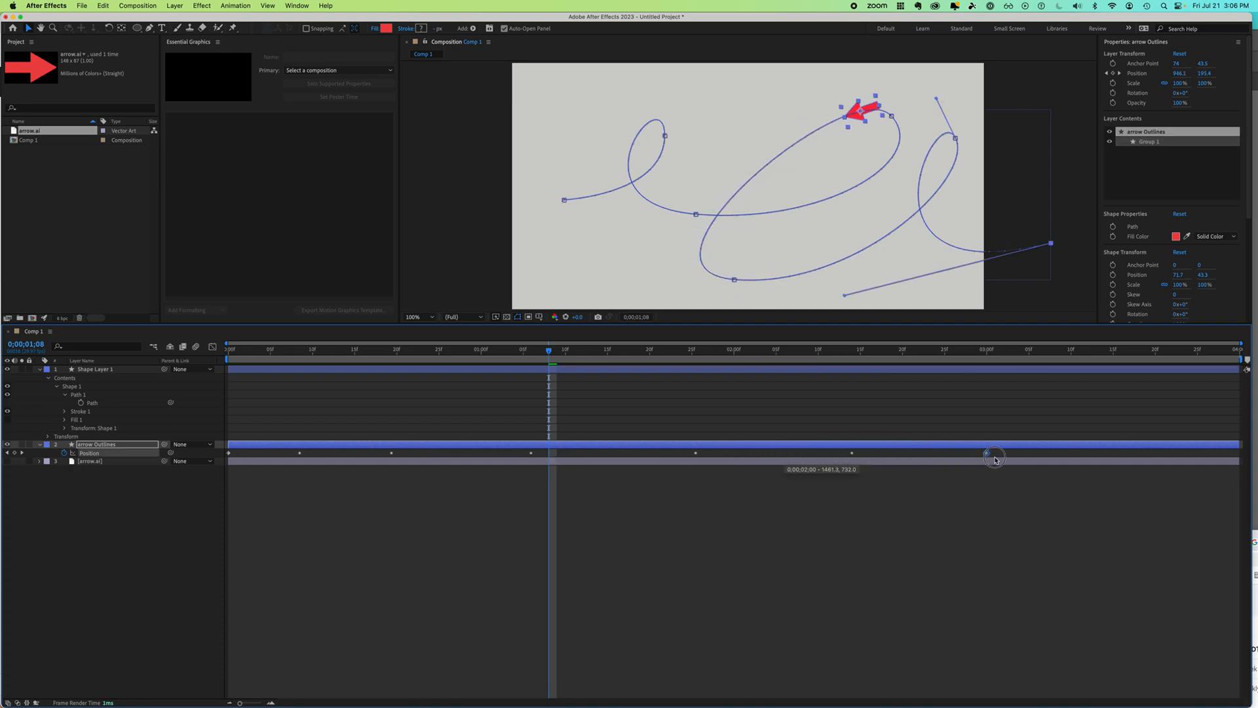